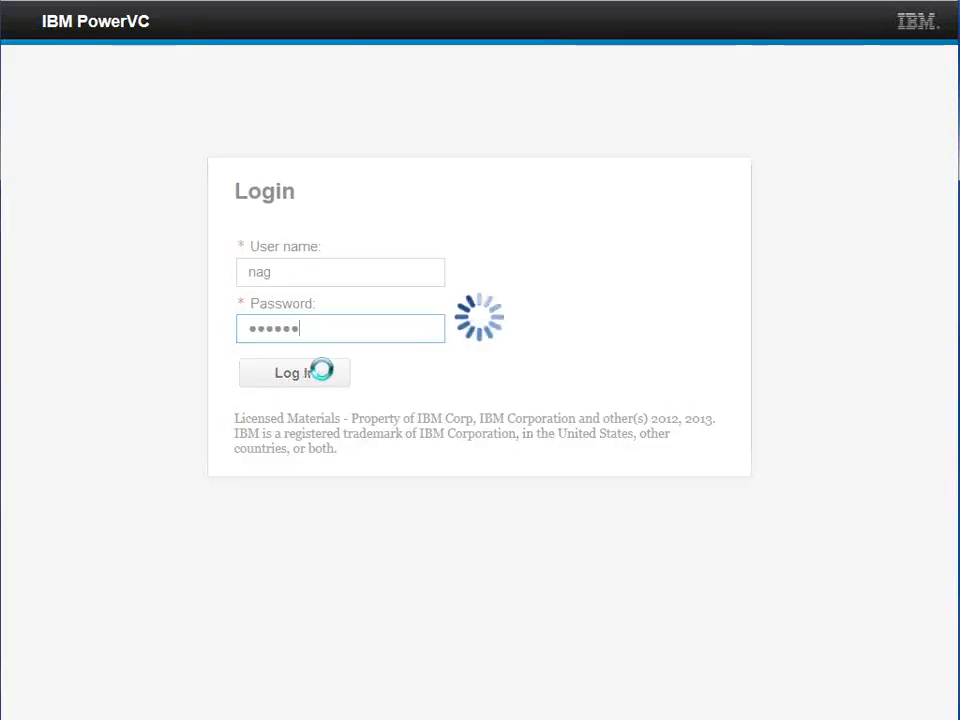
Sign in to IBM PowerVC to reach the home dashboard
{"action": "left_click", "coordinate": [294, 372]}
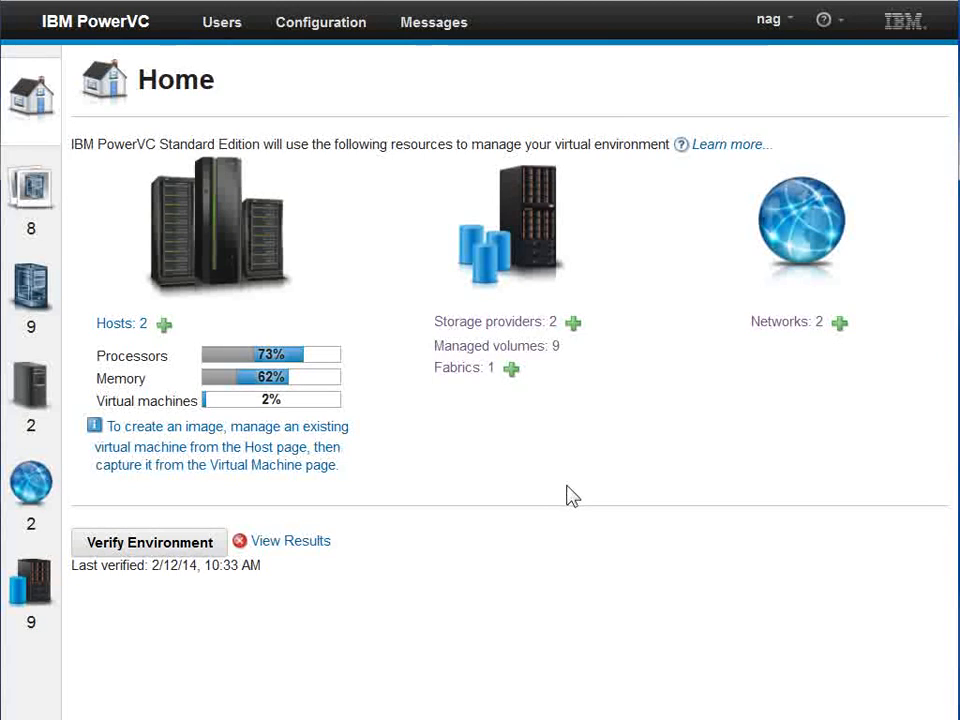
{"action": "mouse_move", "coordinate": [163, 278]}
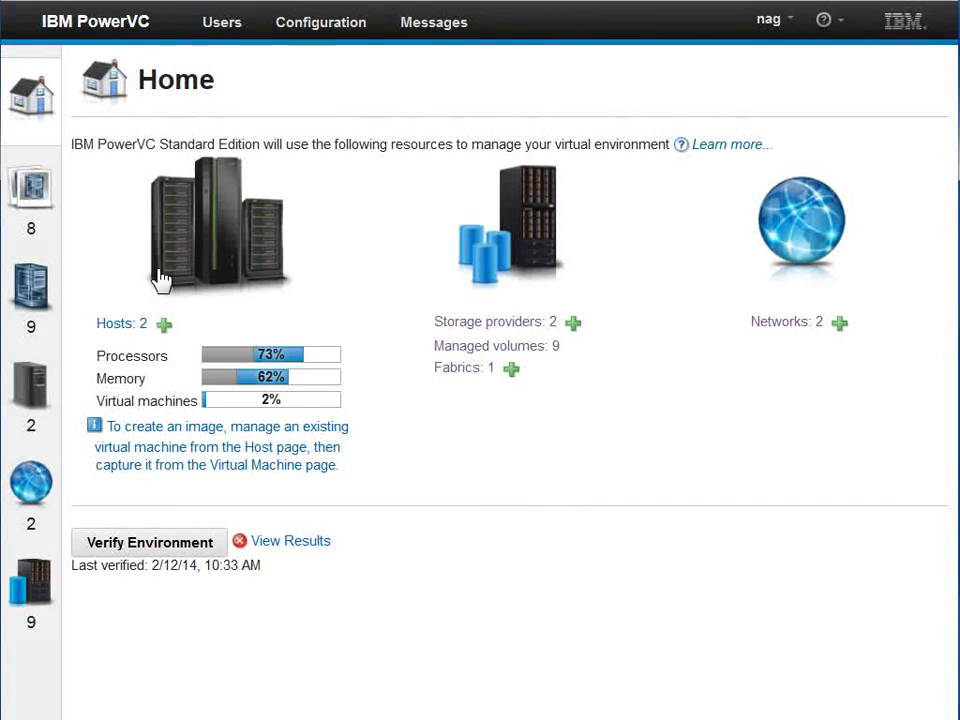
{"action": "mouse_move", "coordinate": [31, 190]}
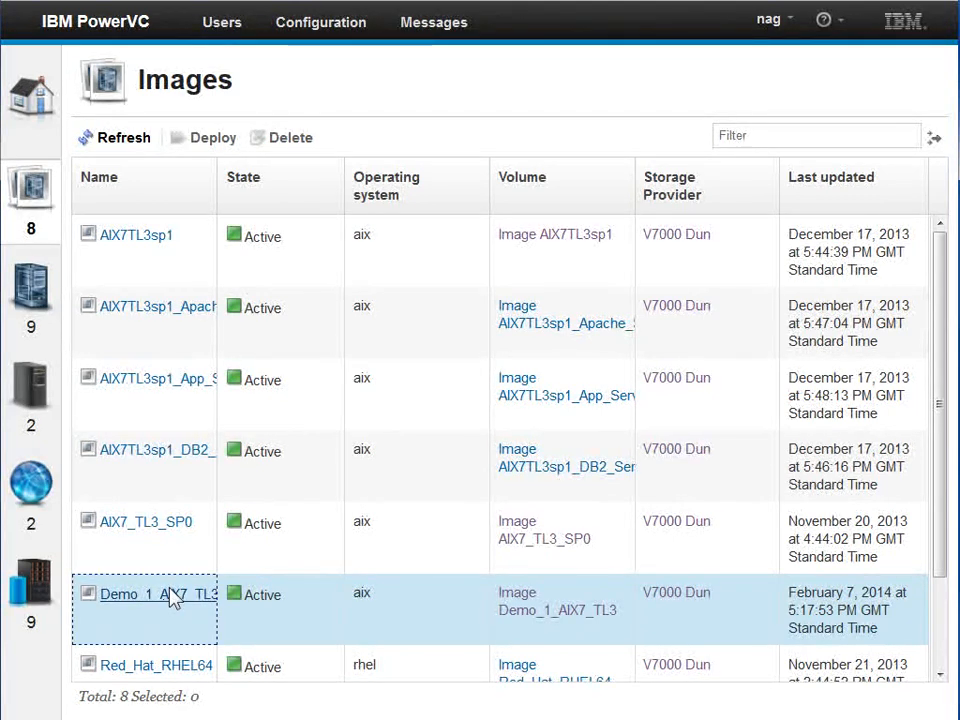
Open the Demo_1_AIX7_TL3 image details and review its two deployed virtual machines
{"action": "left_click", "coordinate": [150, 594]}
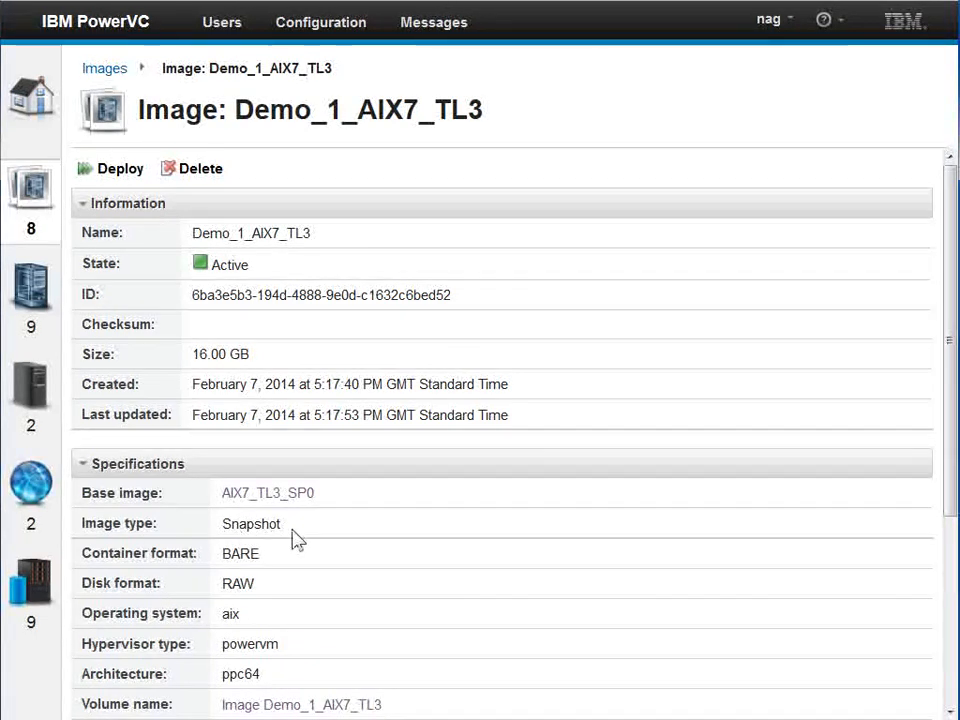
{"action": "mouse_move", "coordinate": [322, 590]}
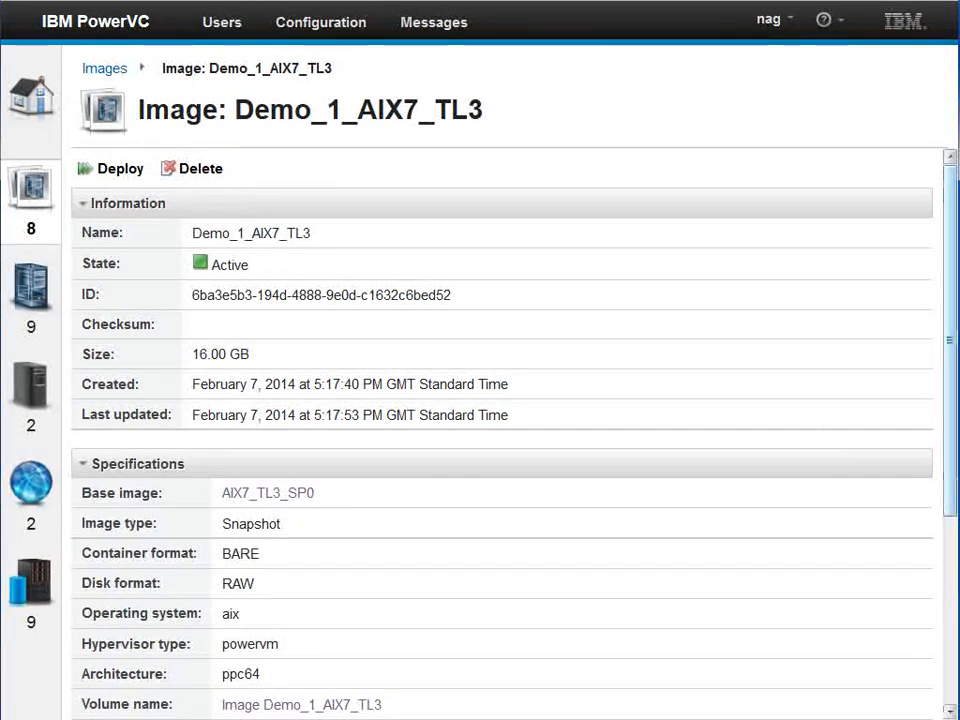
{"action": "scroll", "scroll_direction": "down", "scroll_amount": 3}
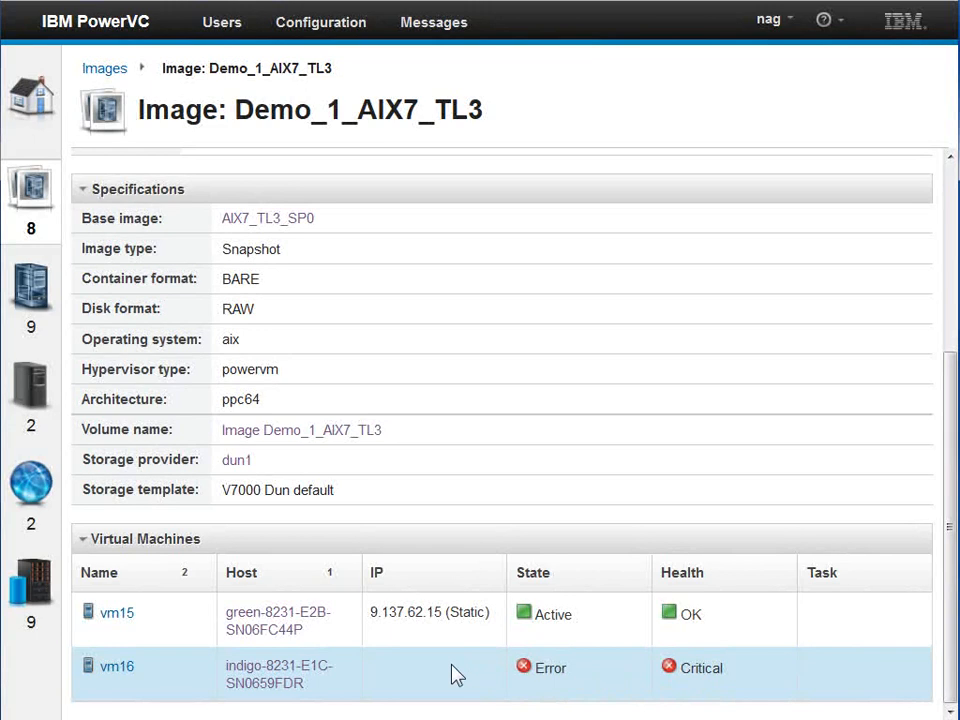
{"action": "scroll", "scroll_direction": "up", "scroll_amount": 3}
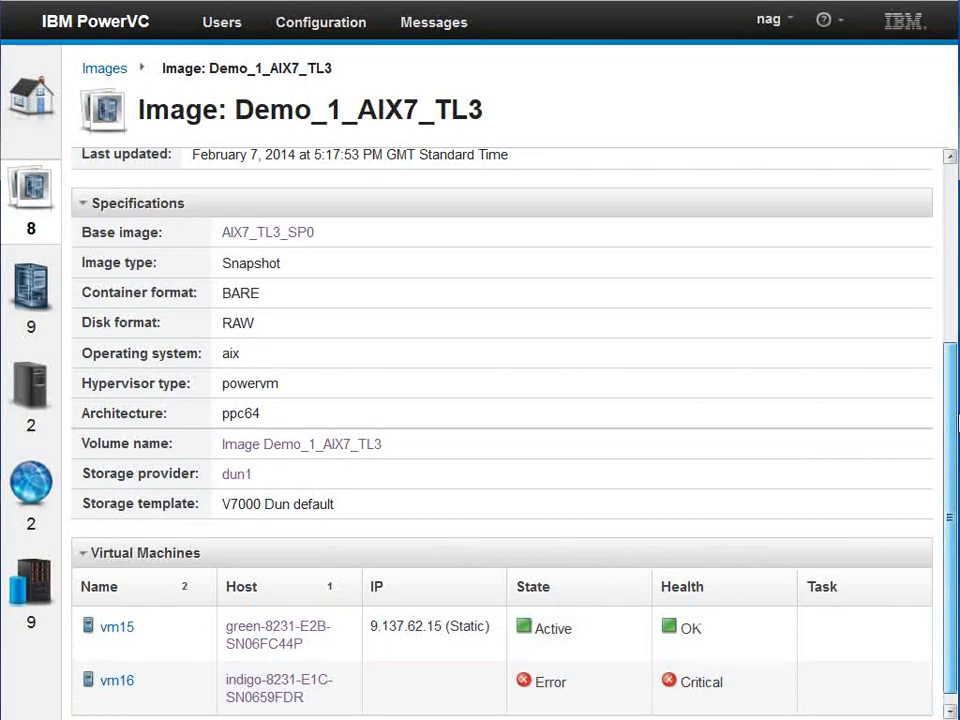
{"action": "scroll", "scroll_direction": "up", "scroll_amount": 3}
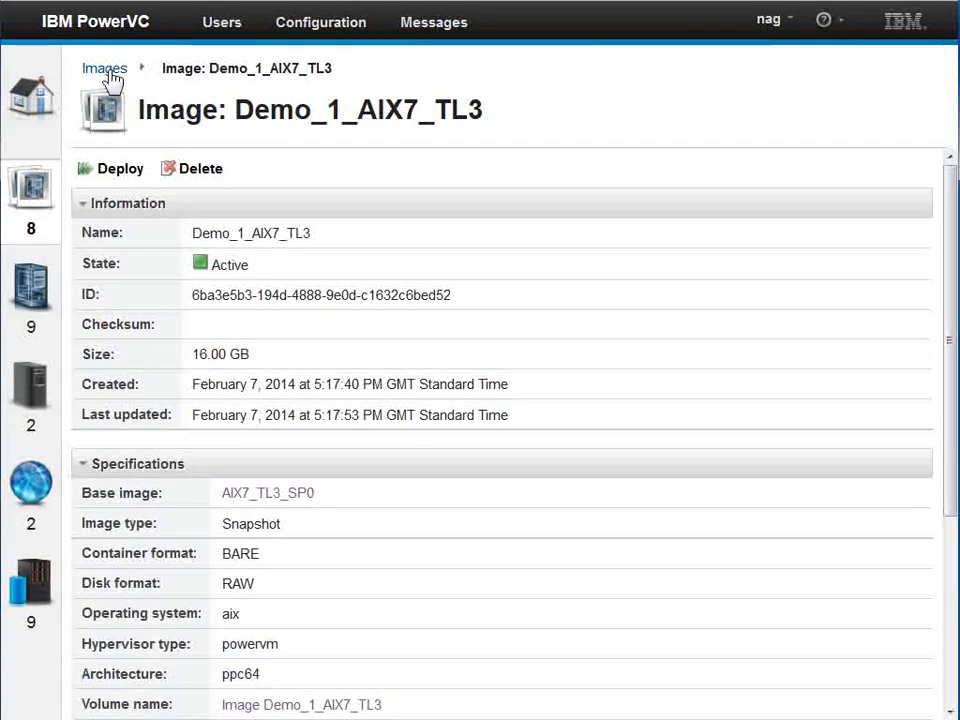
Return to the Images list and start deploying Demo_1_AIX7_TL3
{"action": "left_click", "coordinate": [104, 68]}
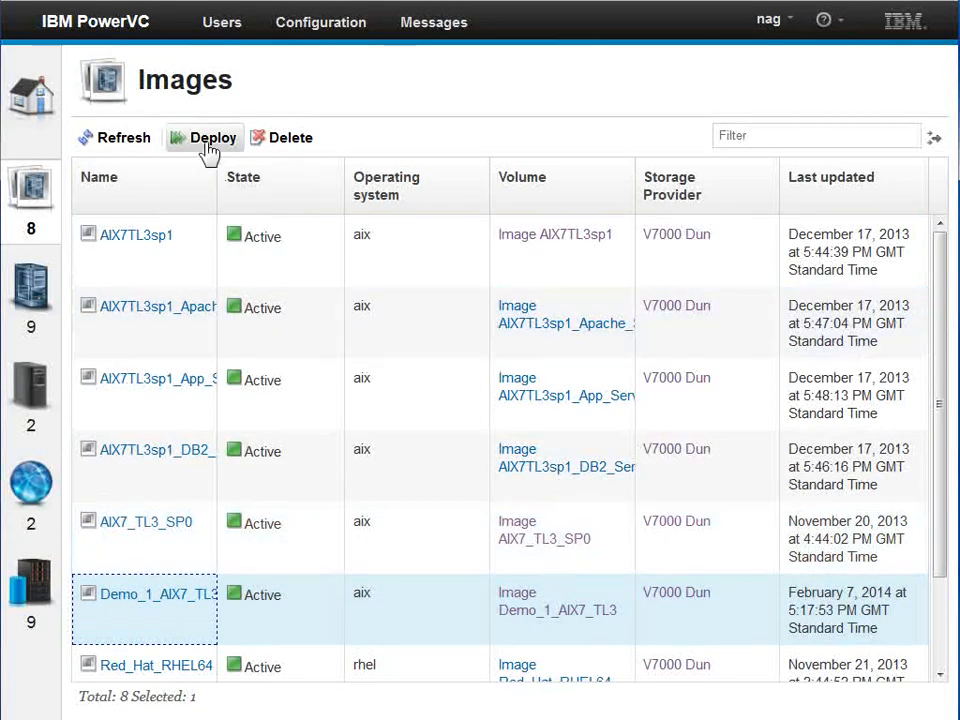
{"action": "left_click", "coordinate": [204, 137]}
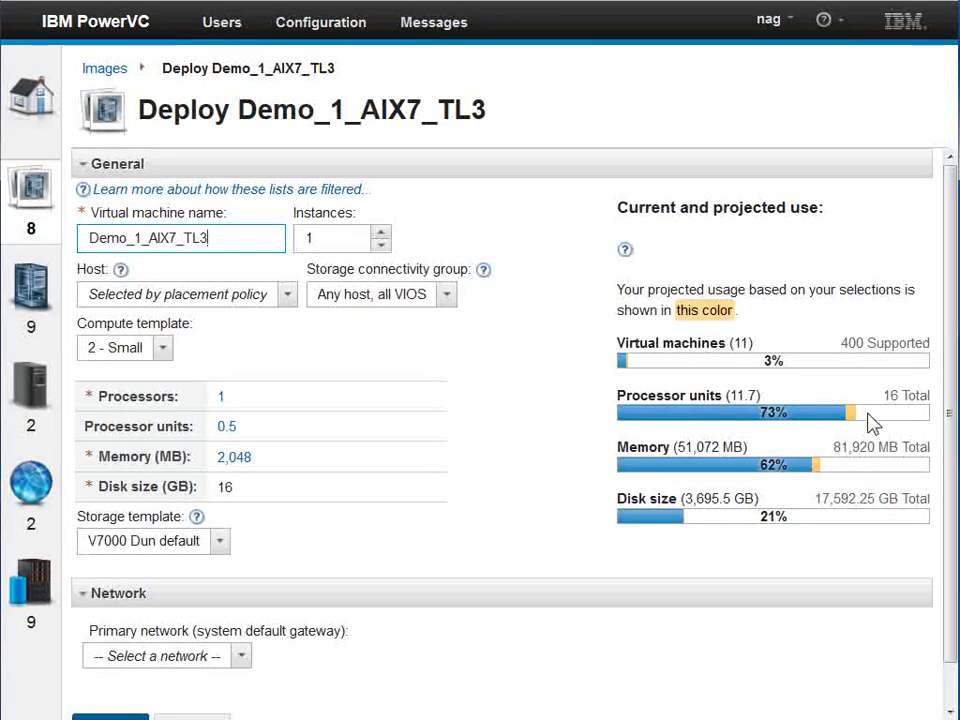
{"action": "mouse_move", "coordinate": [838, 468]}
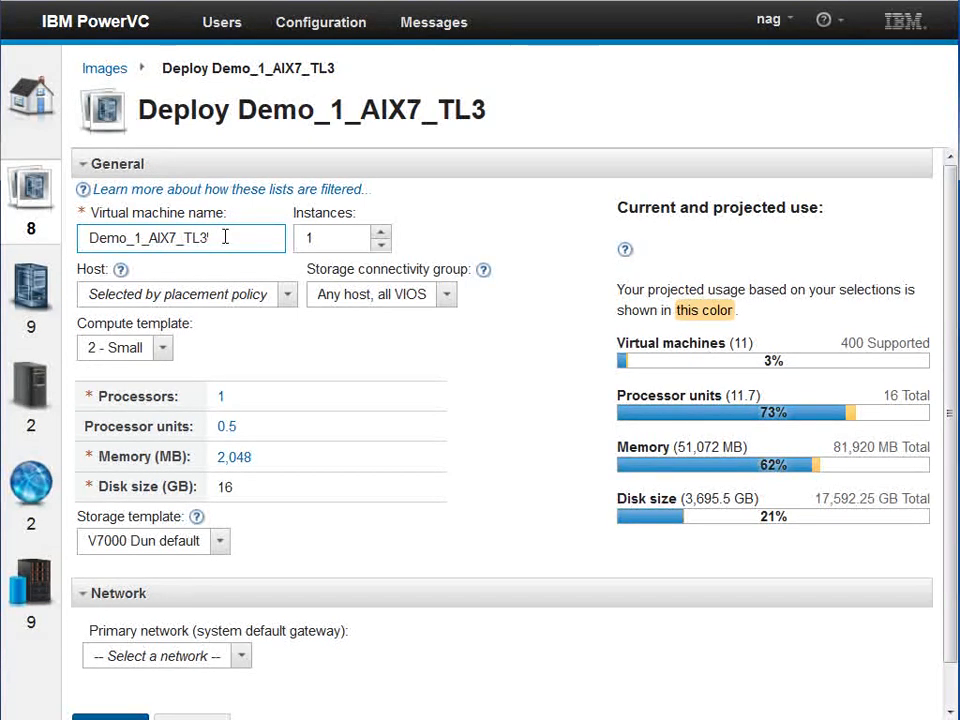
Rename the virtual machine to vm17 and check the Host list without changing it
{"action": "key", "text": "Backspace"}
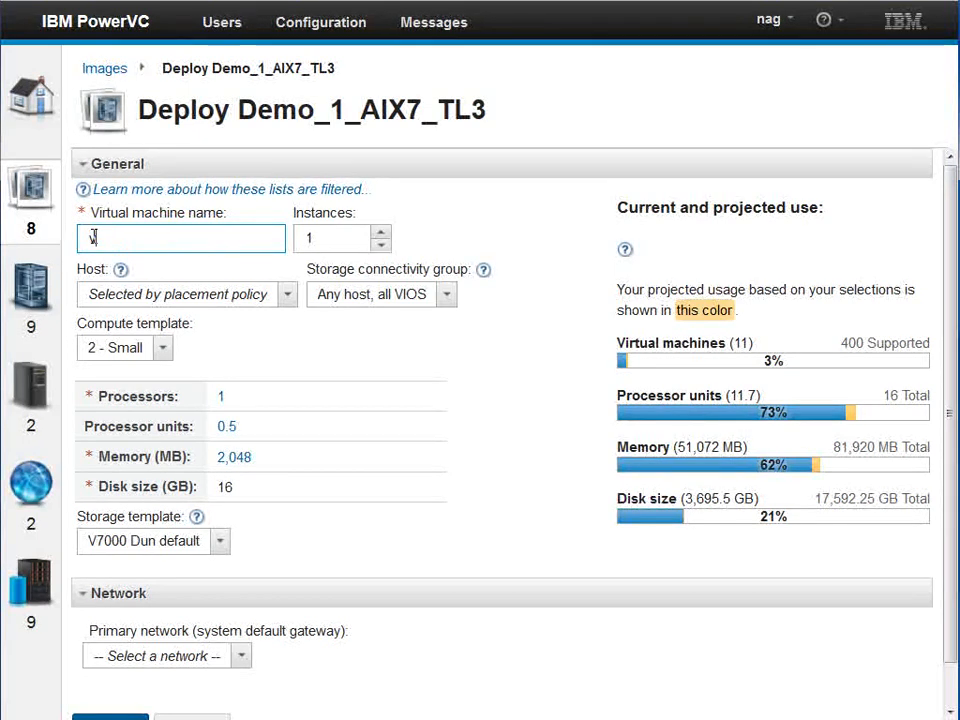
{"action": "type", "text": "vm17"}
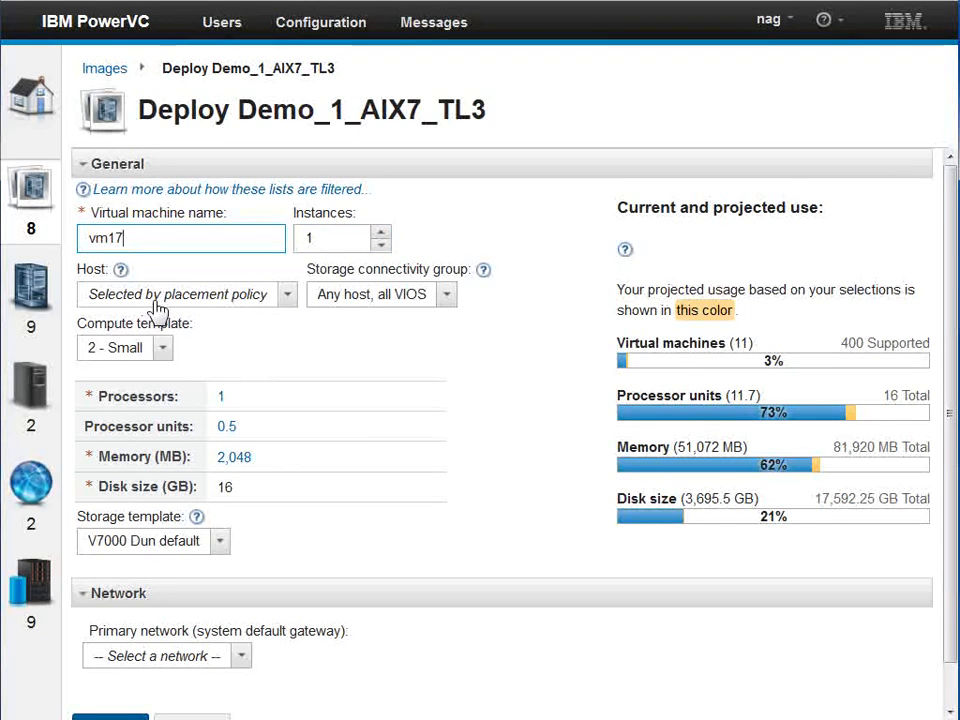
{"action": "mouse_move", "coordinate": [320, 22]}
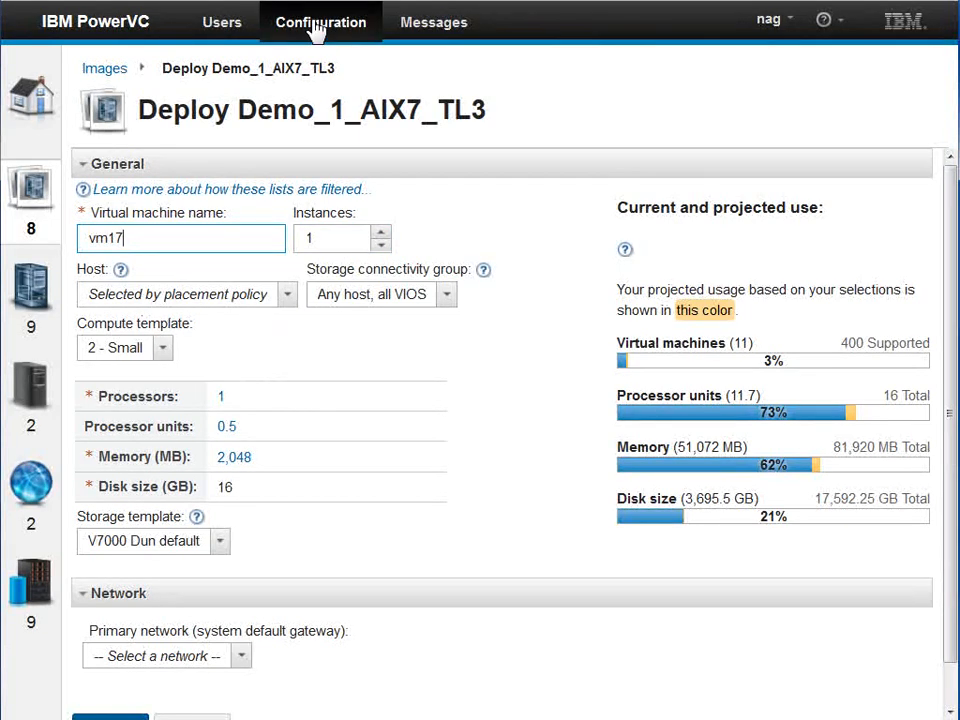
{"action": "left_click", "coordinate": [287, 294]}
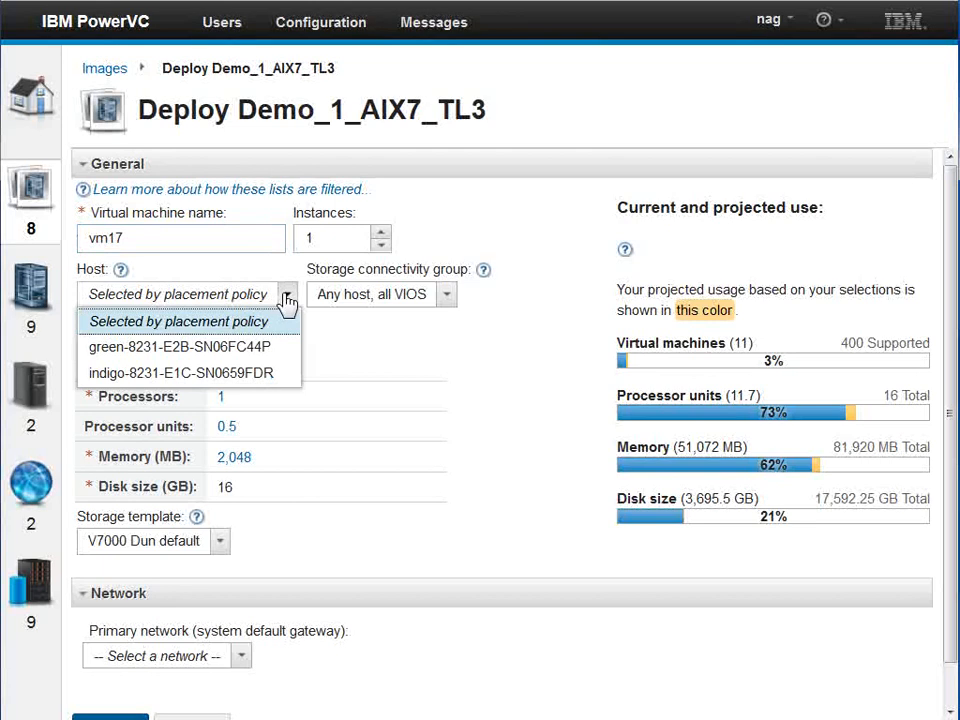
{"action": "mouse_move", "coordinate": [240, 347]}
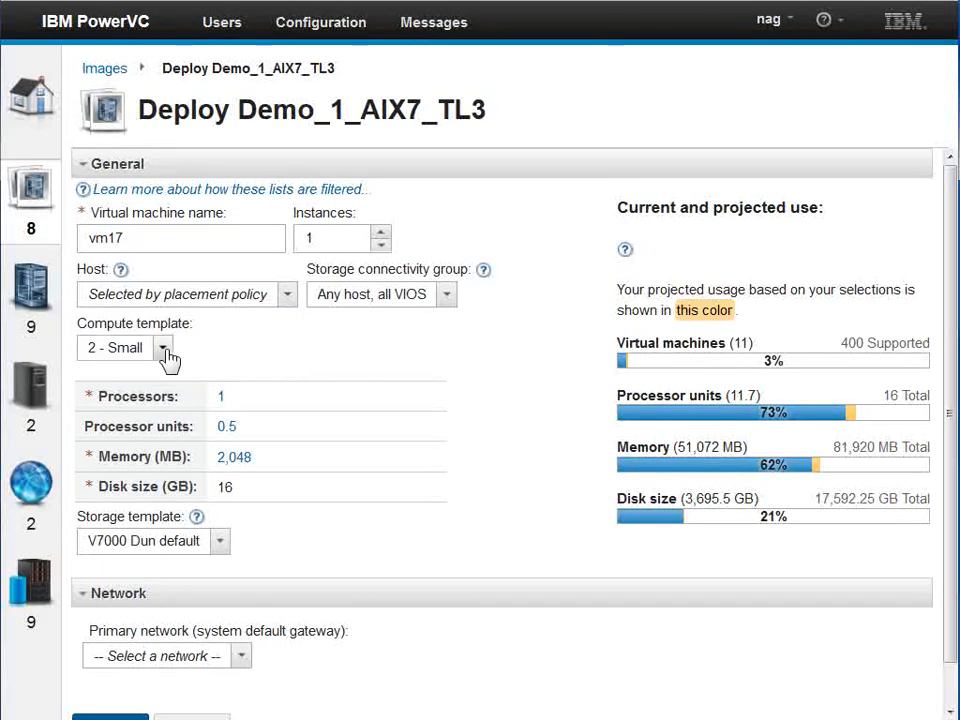
{"action": "left_click", "coordinate": [162, 348]}
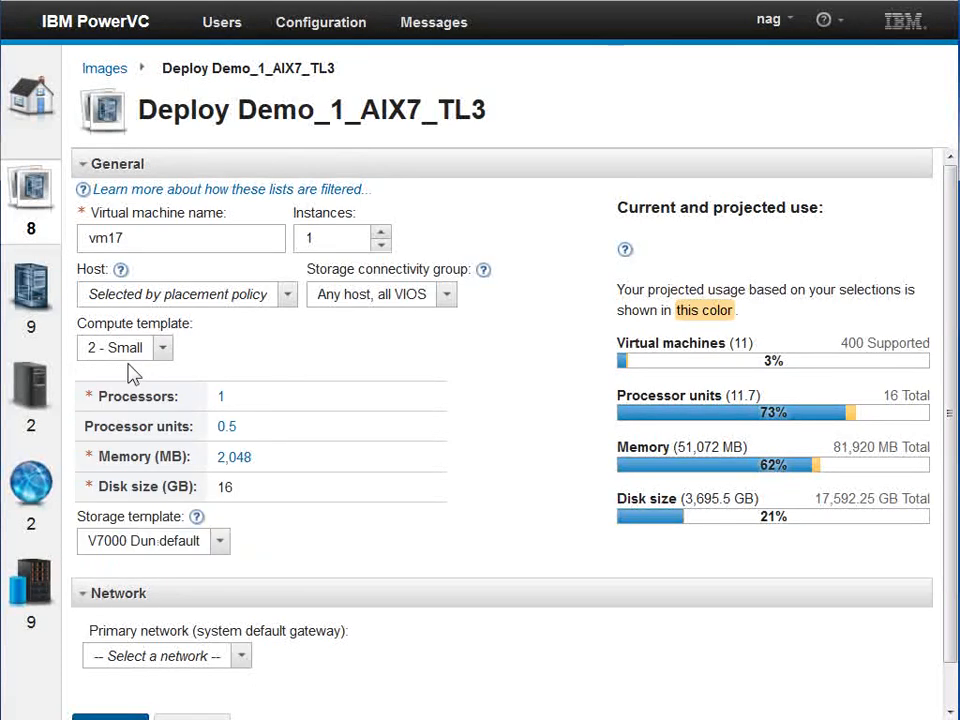
{"action": "mouse_move", "coordinate": [270, 465]}
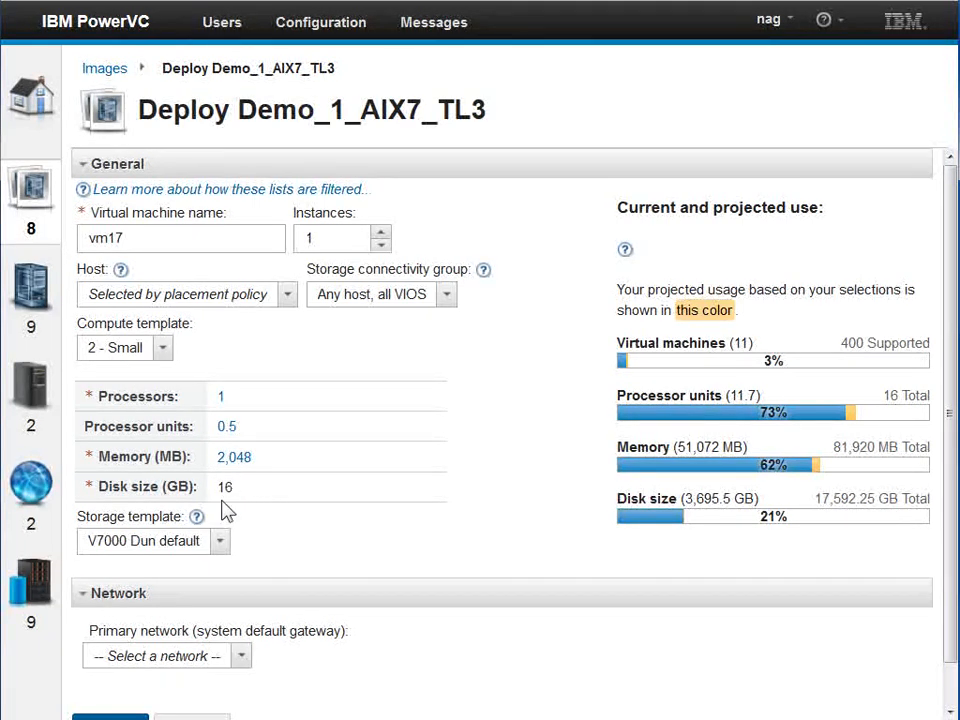
{"action": "mouse_move", "coordinate": [190, 340]}
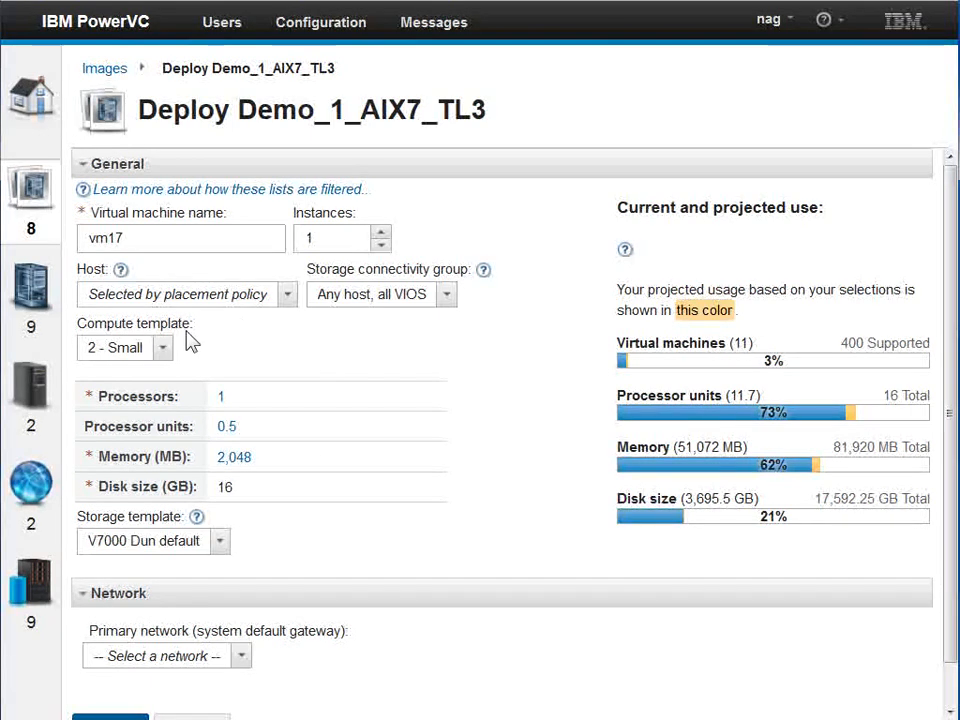
{"action": "left_click", "coordinate": [163, 347]}
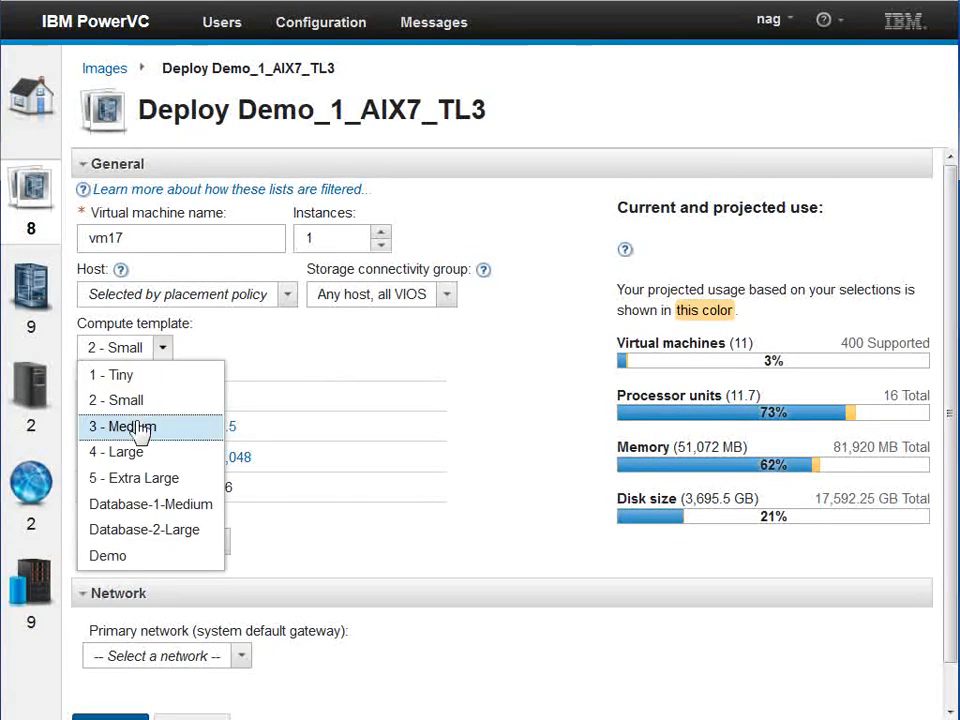
{"action": "left_click", "coordinate": [122, 426]}
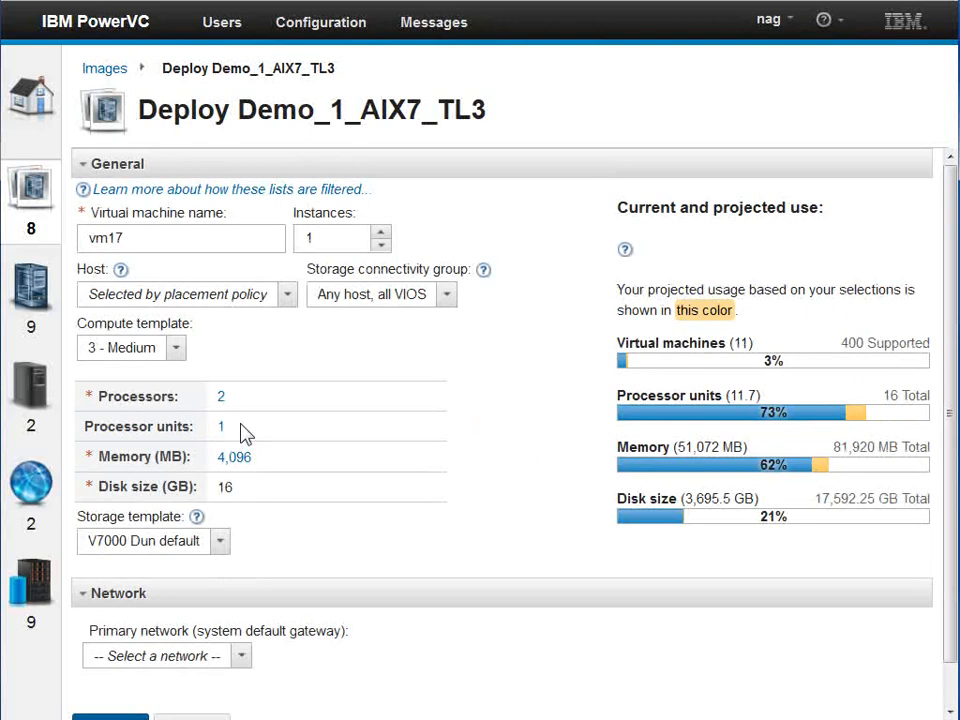
{"action": "left_click", "coordinate": [175, 347]}
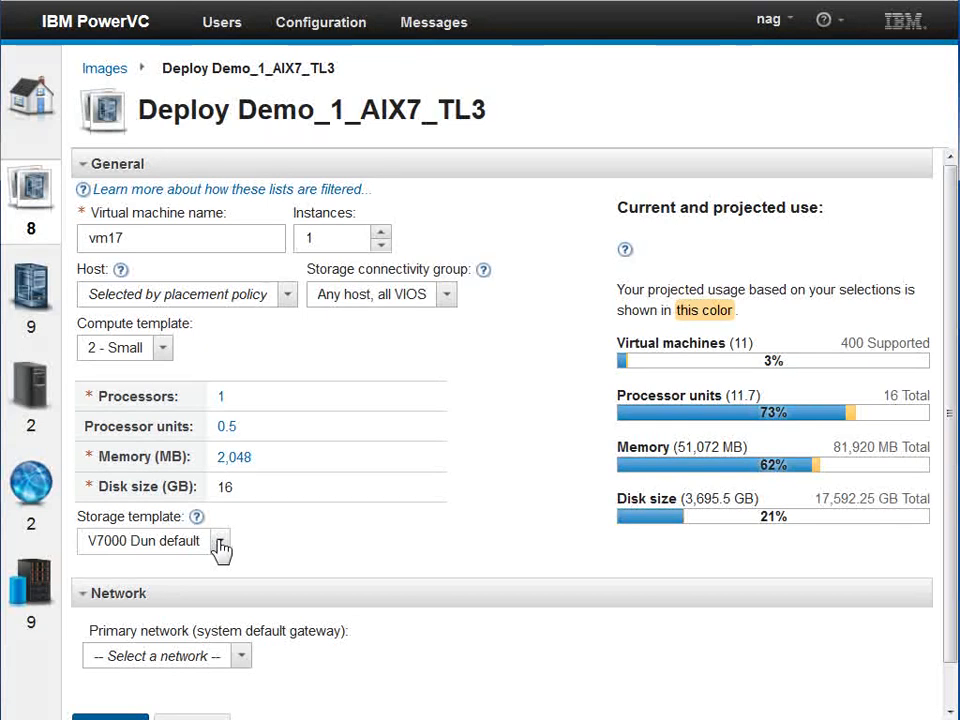
{"action": "mouse_move", "coordinate": [245, 556]}
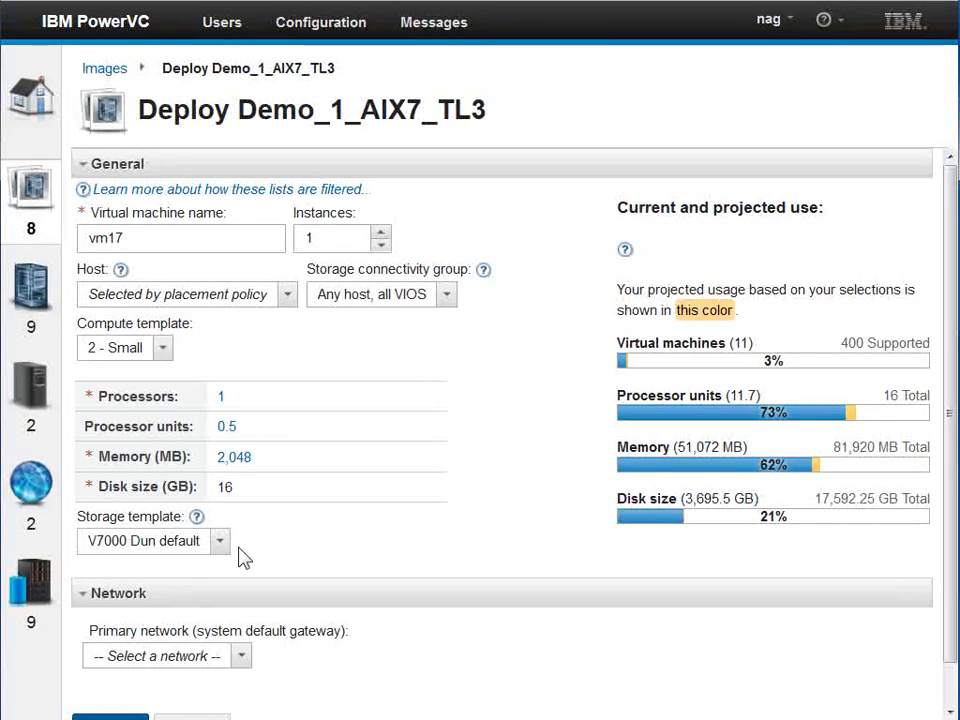
{"action": "left_click", "coordinate": [219, 540]}
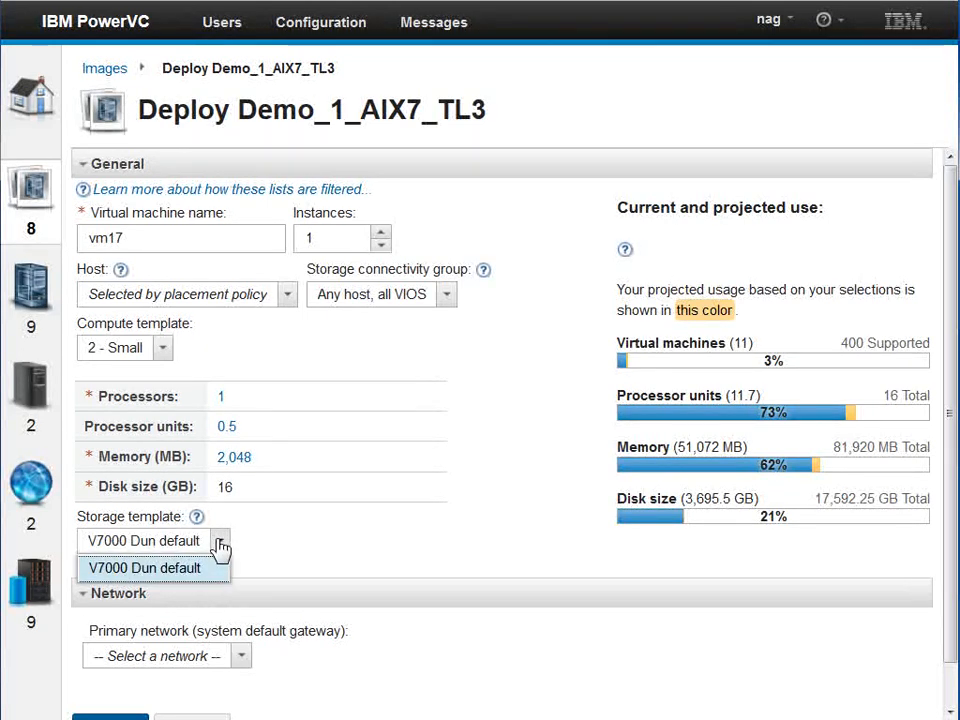
{"action": "left_click", "coordinate": [144, 568]}
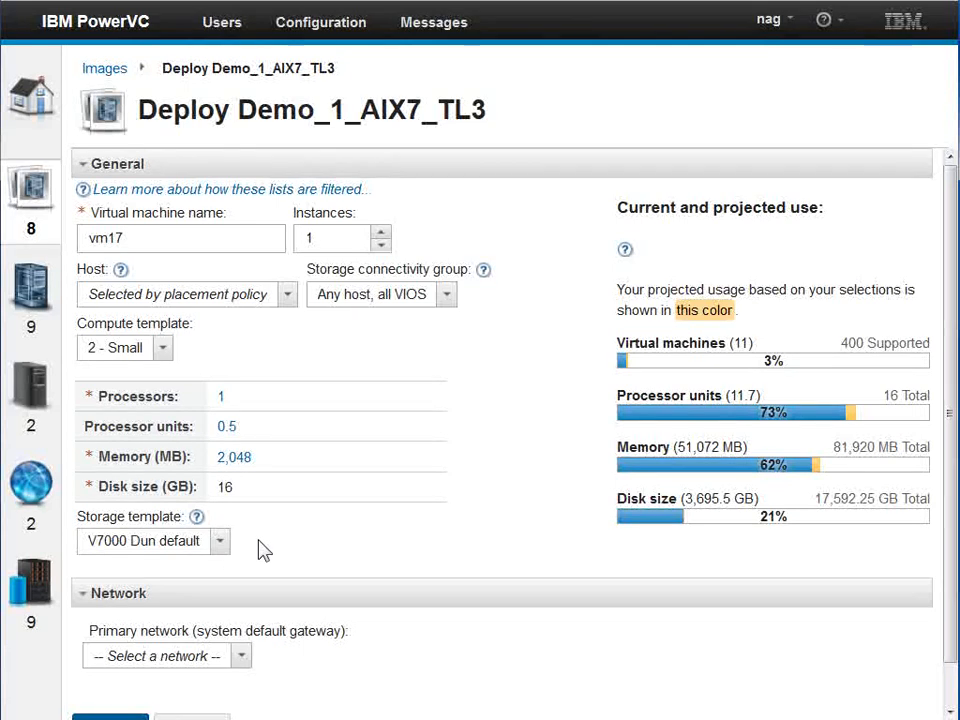
{"action": "mouse_move", "coordinate": [279, 546]}
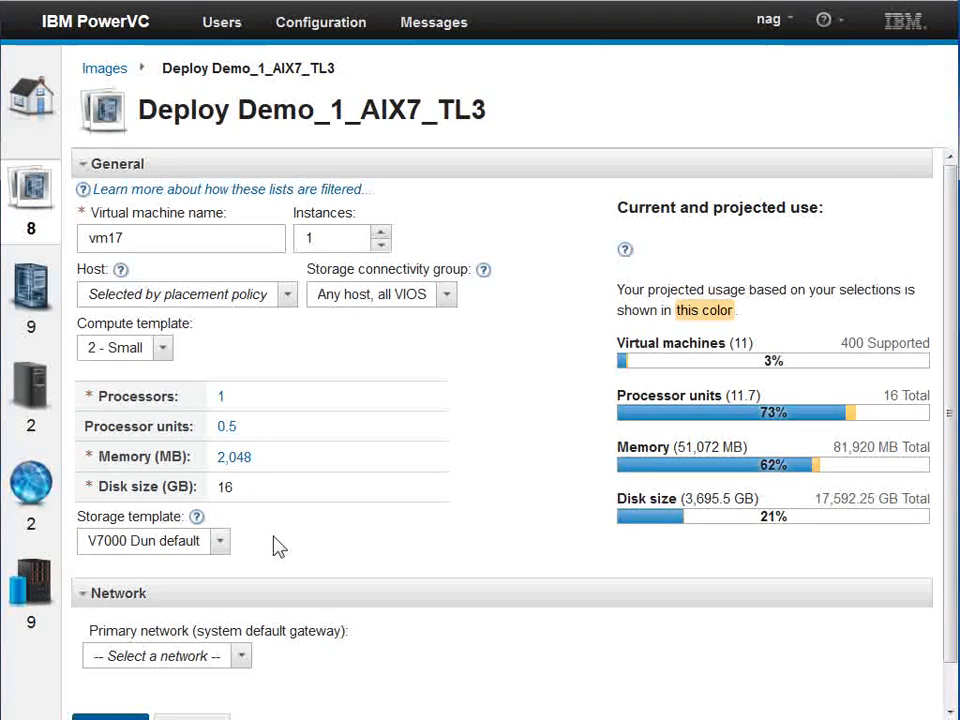
Set the deployment host to green-8231-E2B-SN06FC44P
{"action": "left_click", "coordinate": [287, 294]}
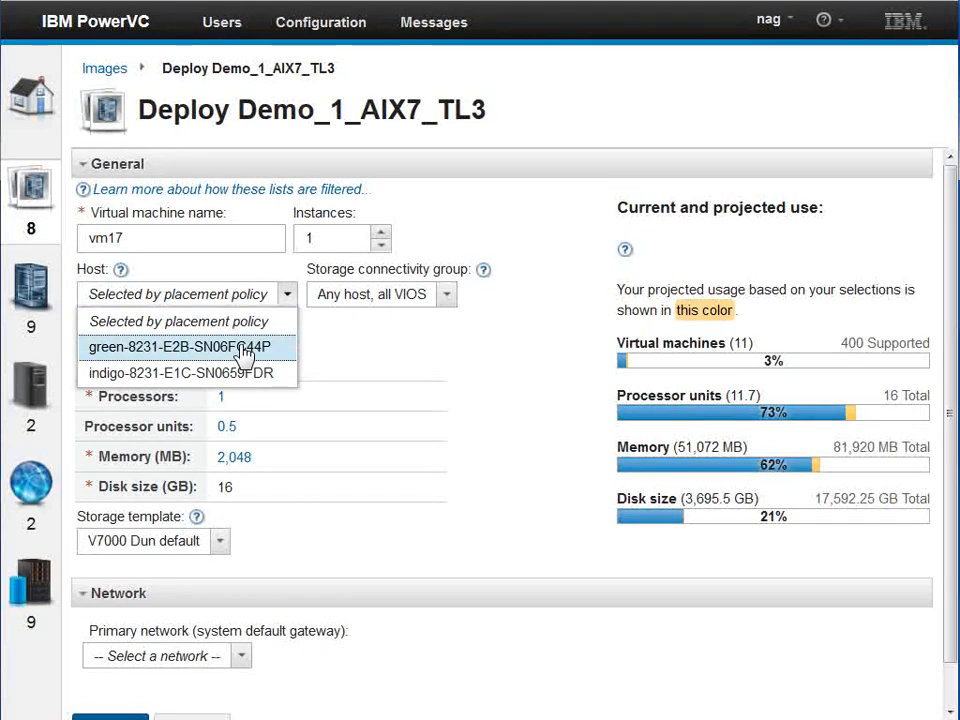
{"action": "left_click", "coordinate": [187, 346]}
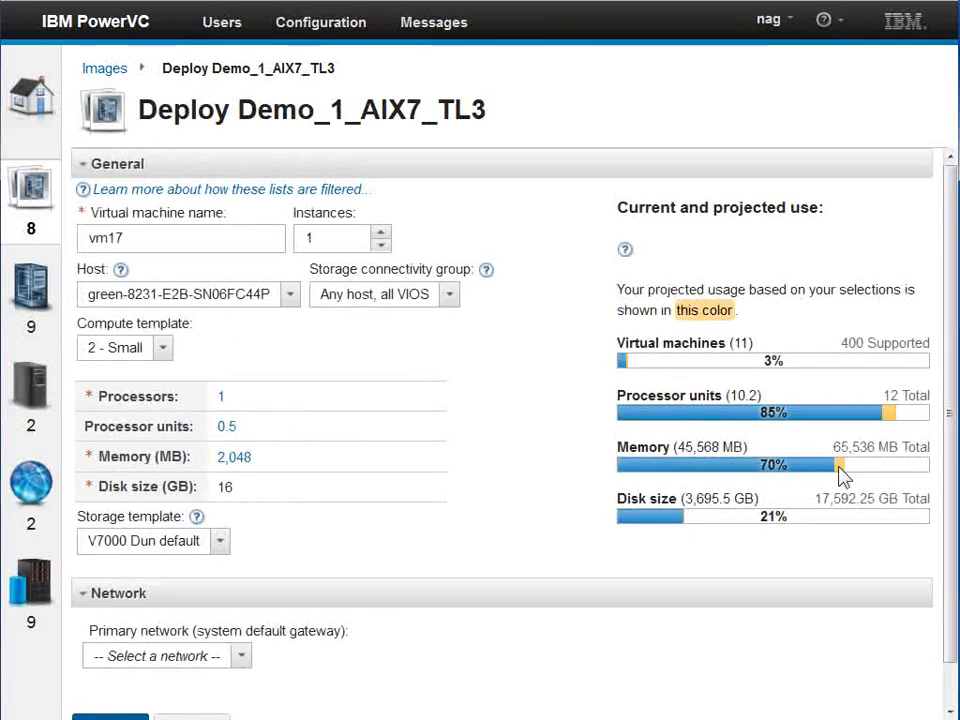
{"action": "mouse_move", "coordinate": [700, 516]}
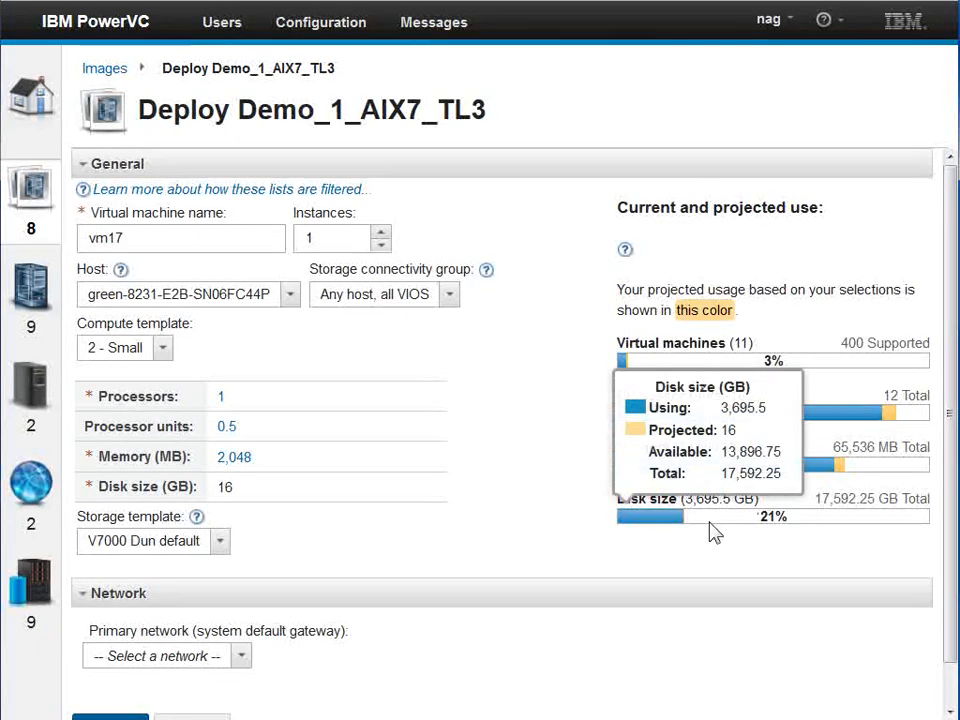
{"action": "mouse_move", "coordinate": [137, 607]}
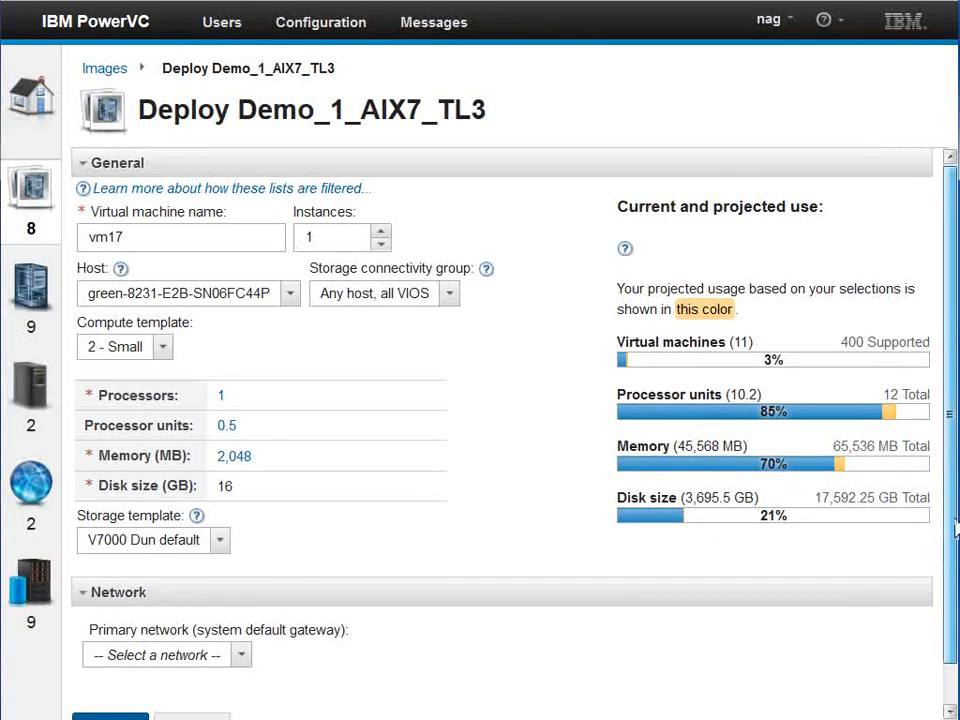
{"action": "scroll", "scroll_direction": "down", "scroll_amount": 3}
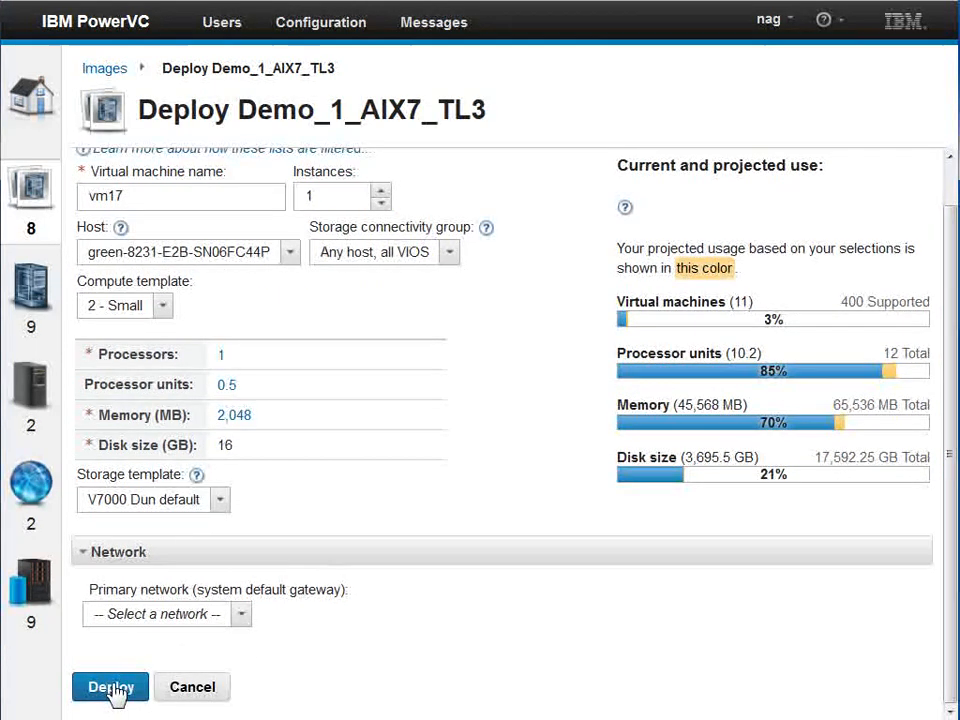
{"action": "mouse_move", "coordinate": [240, 617]}
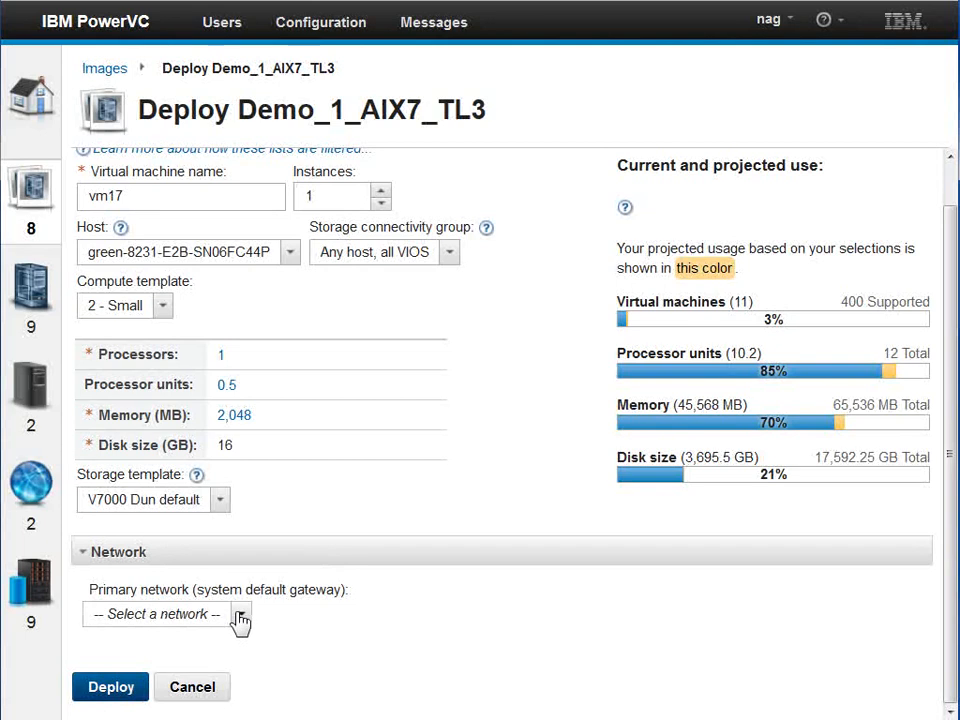
Choose ATS 9.137.62.X network with IP 9.137.62.17 and deploy vm17
{"action": "left_click", "coordinate": [240, 614]}
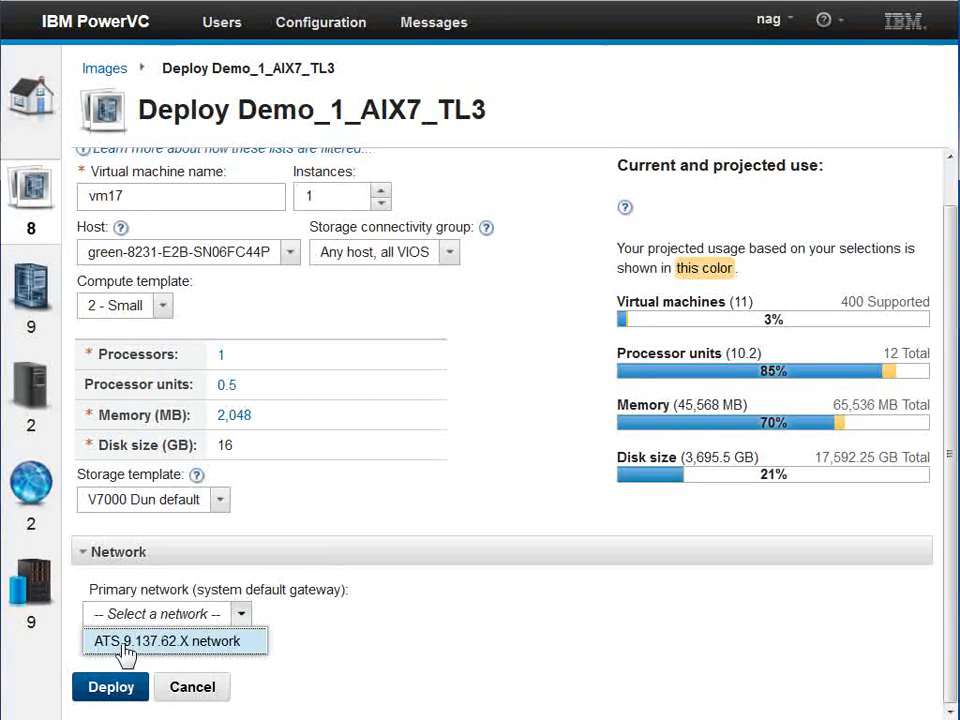
{"action": "left_click", "coordinate": [175, 640]}
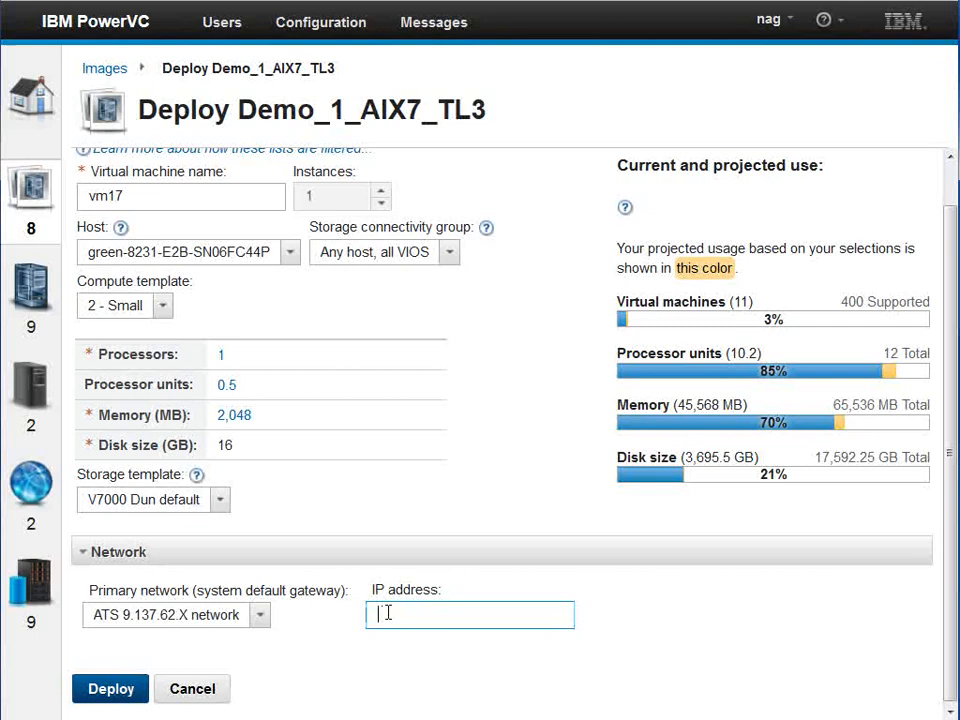
{"action": "type", "text": "9.137.62.17"}
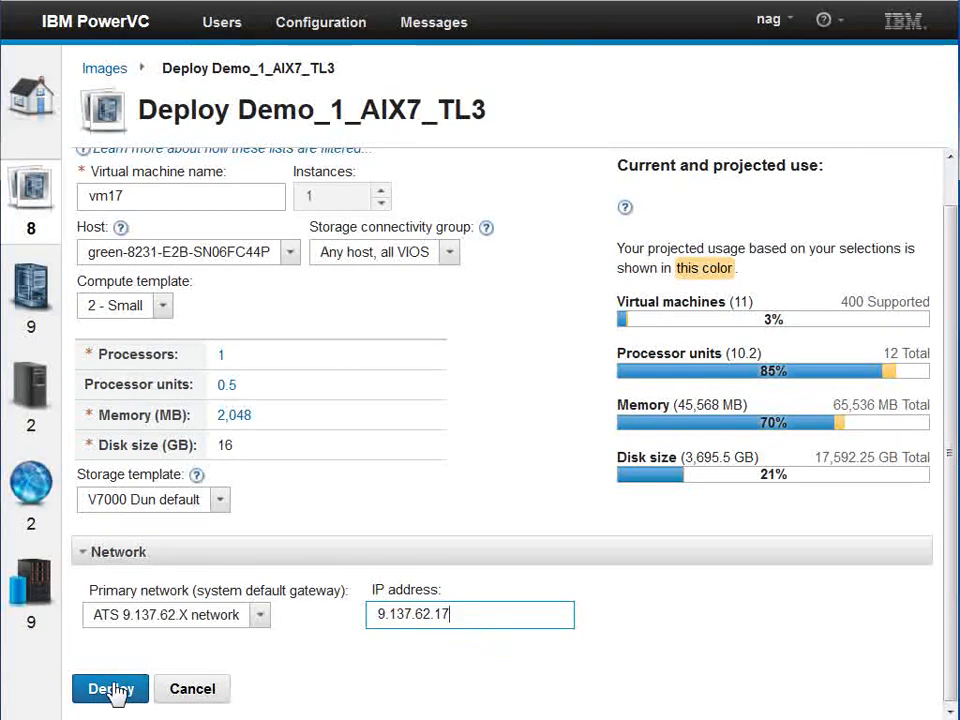
{"action": "left_click", "coordinate": [110, 689]}
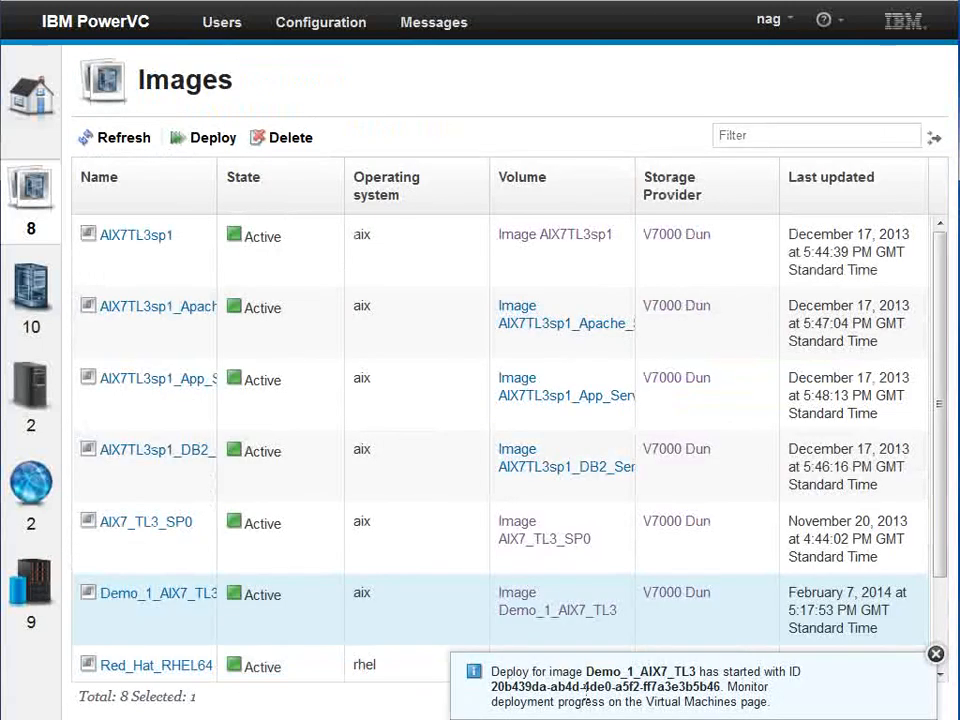
{"action": "mouse_move", "coordinate": [825, 697]}
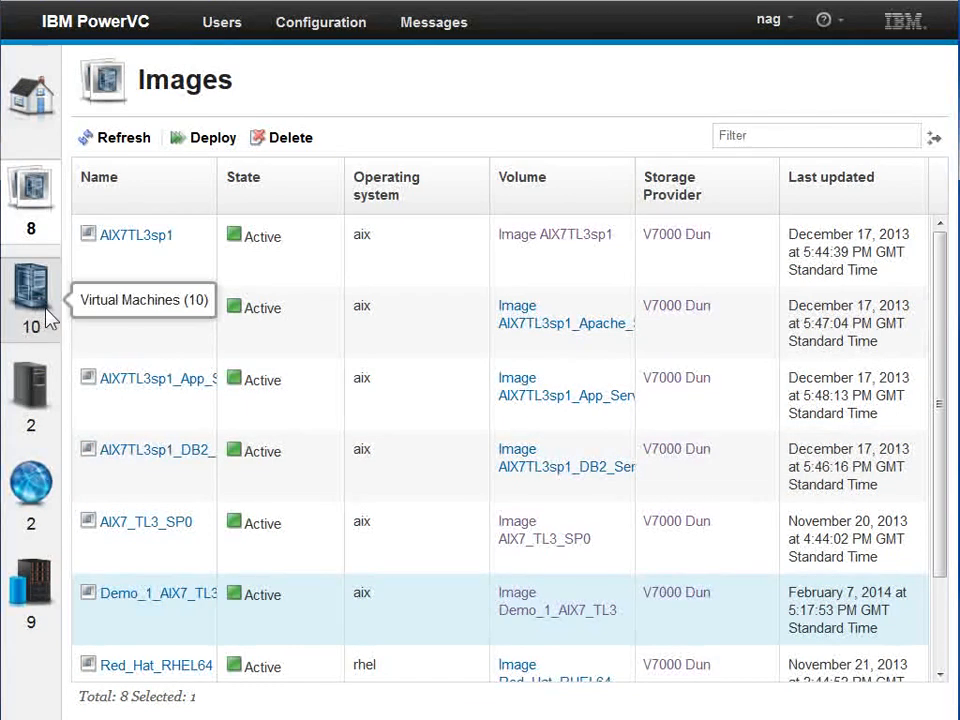
Switch to the Virtual Machines list to follow vm17's deployment
{"action": "left_click", "coordinate": [31, 298]}
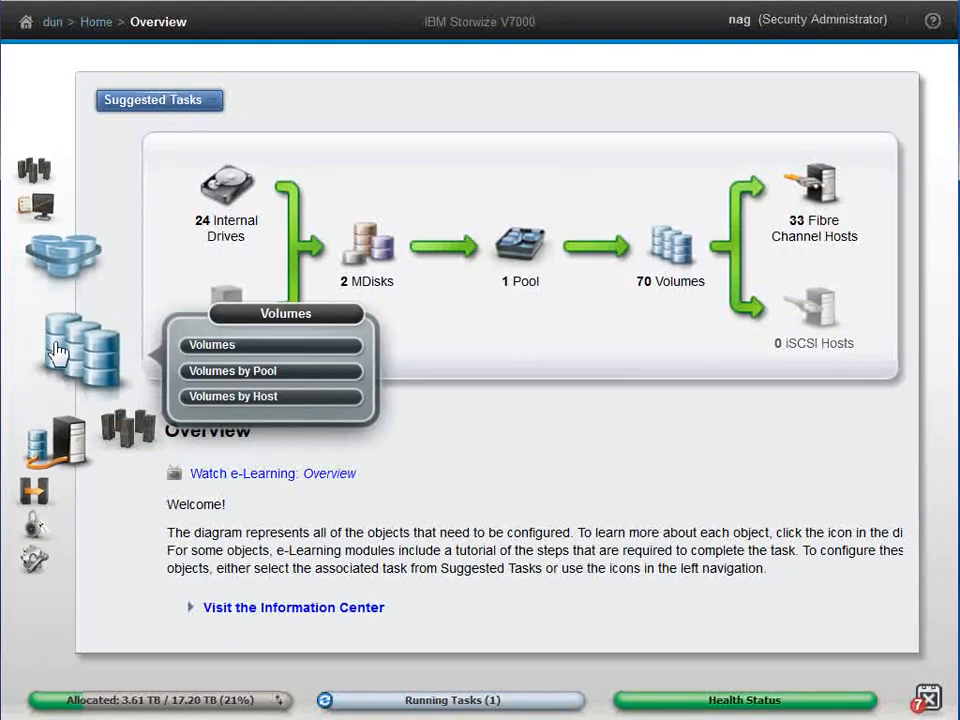
{"action": "mouse_move", "coordinate": [208, 348]}
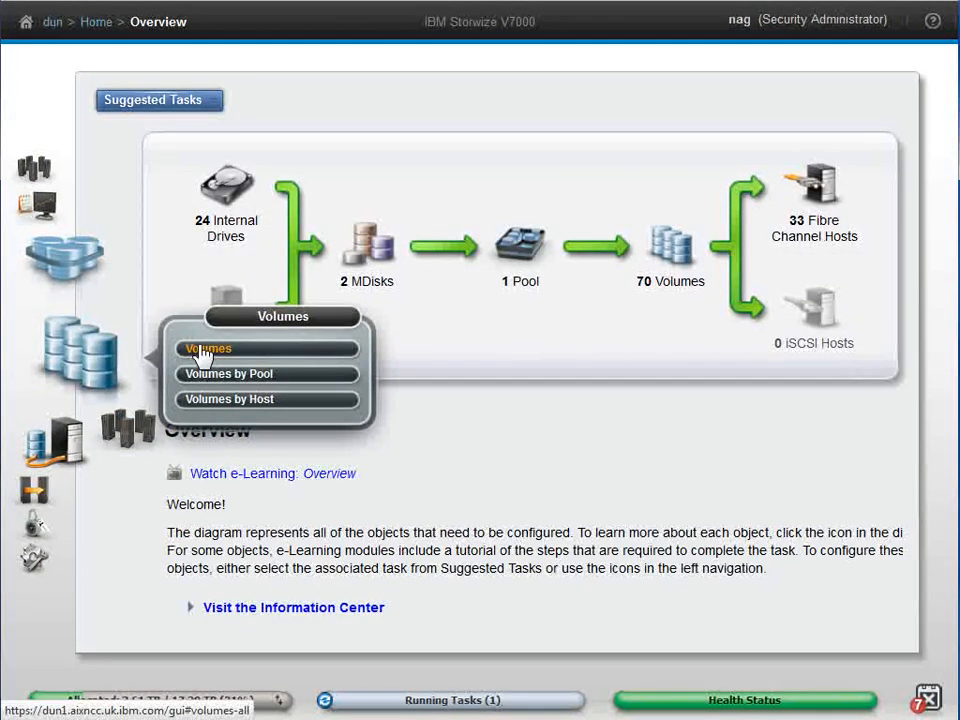
List all Storwize volumes and scroll to vm17's boot volume to check its host mapping
{"action": "left_click", "coordinate": [207, 348]}
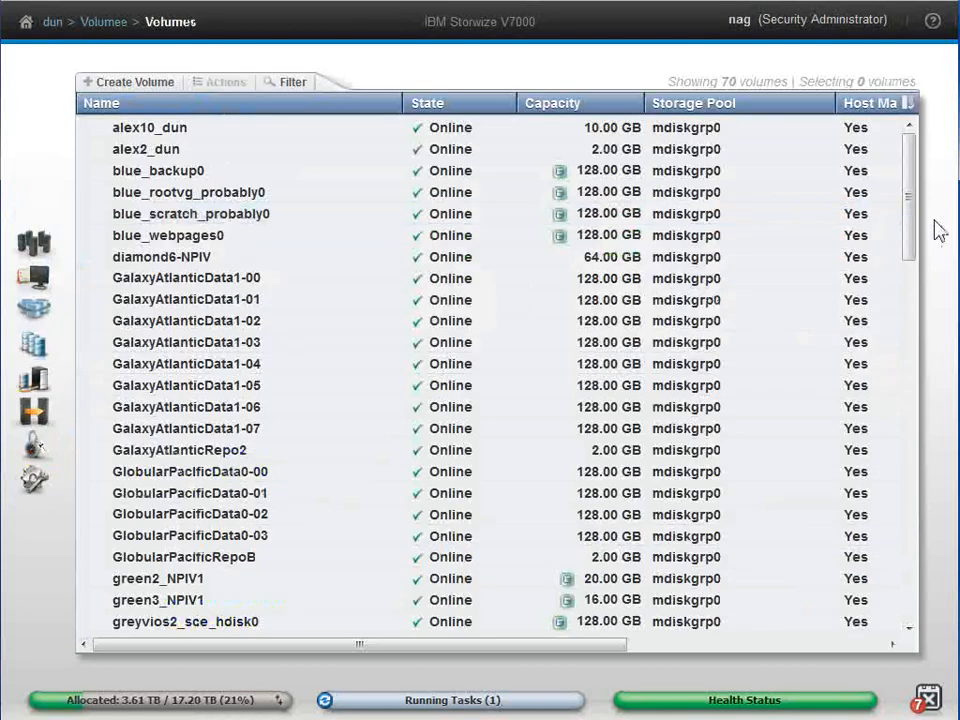
{"action": "scroll", "scroll_direction": "down", "scroll_amount": 3}
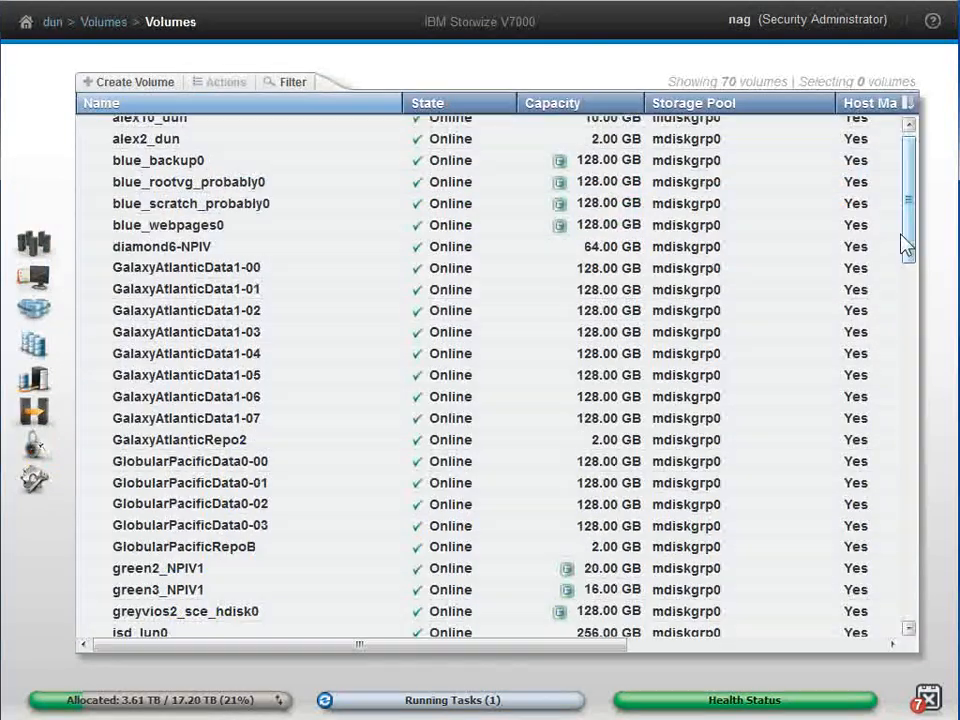
{"action": "scroll", "scroll_direction": "down", "scroll_amount": 3}
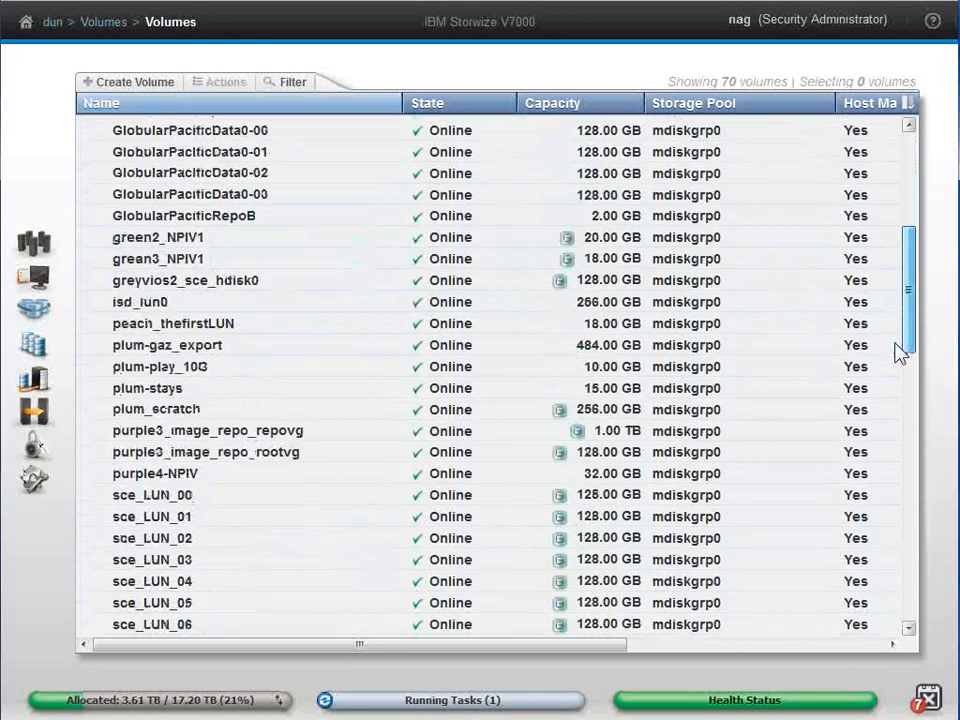
{"action": "scroll", "scroll_direction": "down", "scroll_amount": 3}
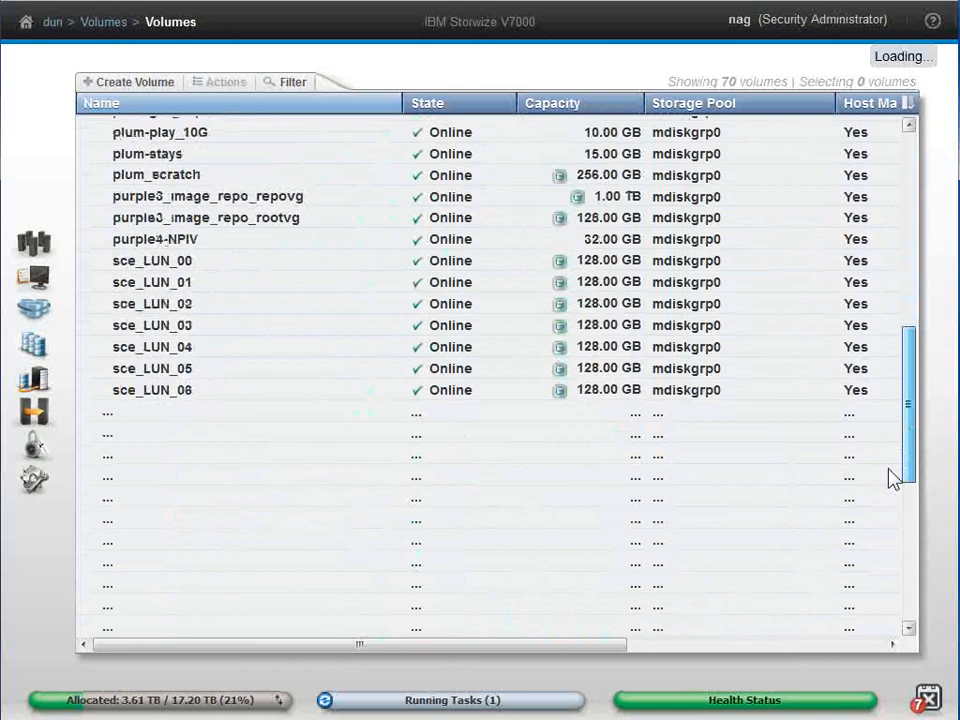
{"action": "scroll", "scroll_direction": "down", "scroll_amount": 3}
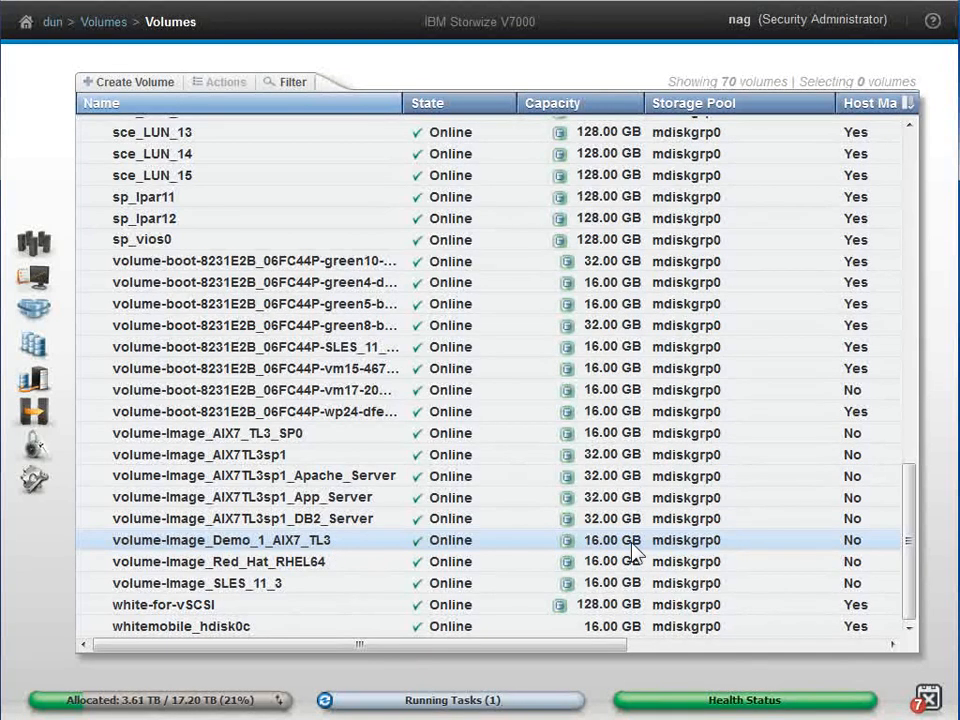
{"action": "mouse_move", "coordinate": [180, 390]}
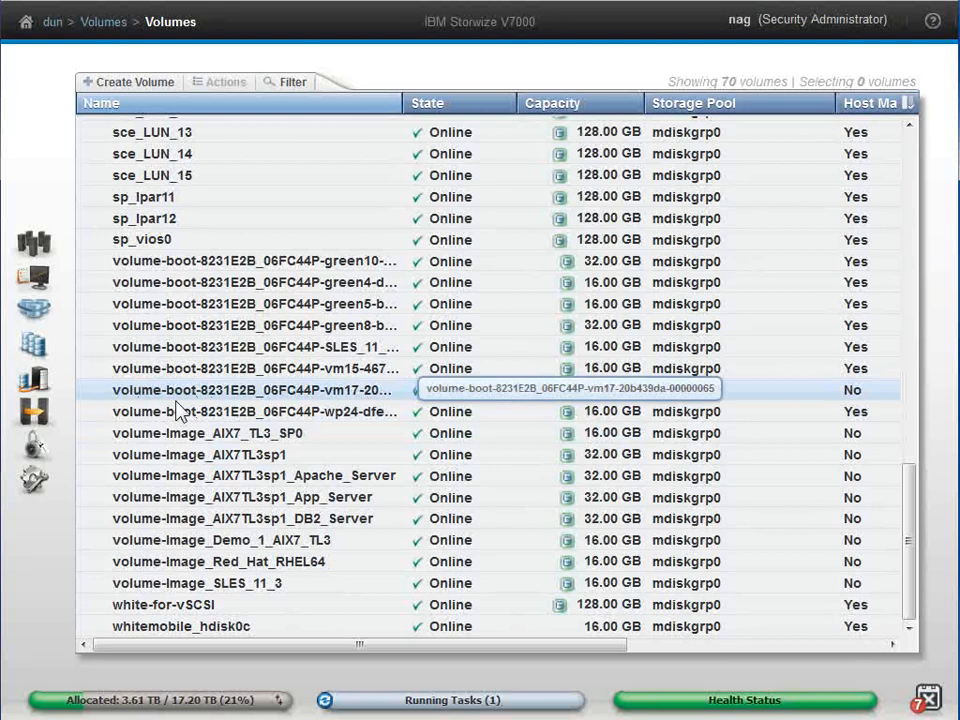
{"action": "mouse_move", "coordinate": [205, 405]}
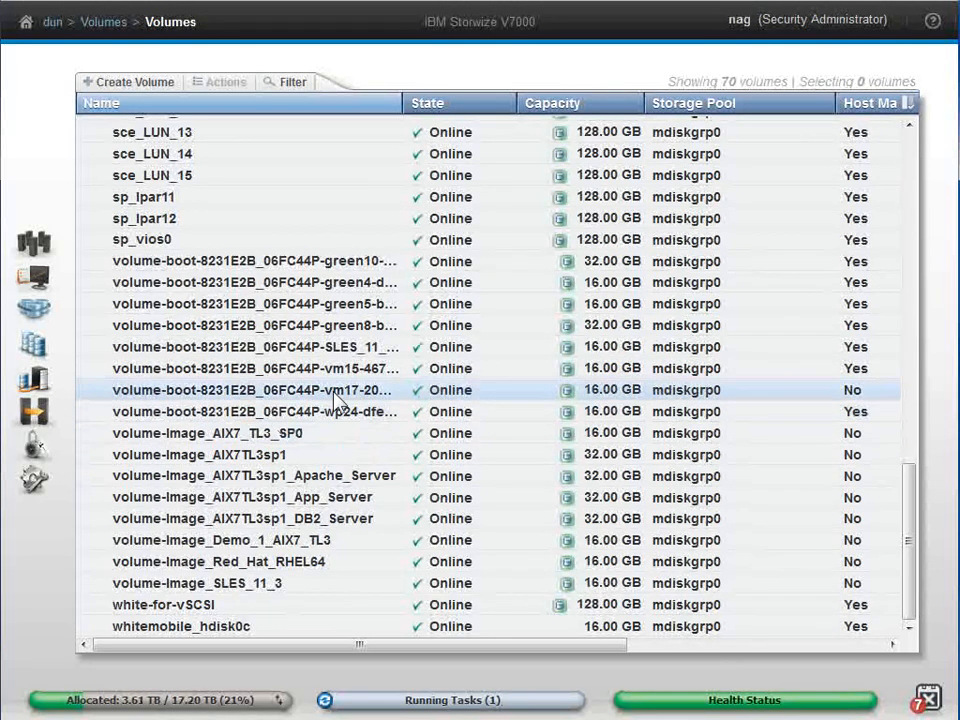
{"action": "mouse_move", "coordinate": [350, 390]}
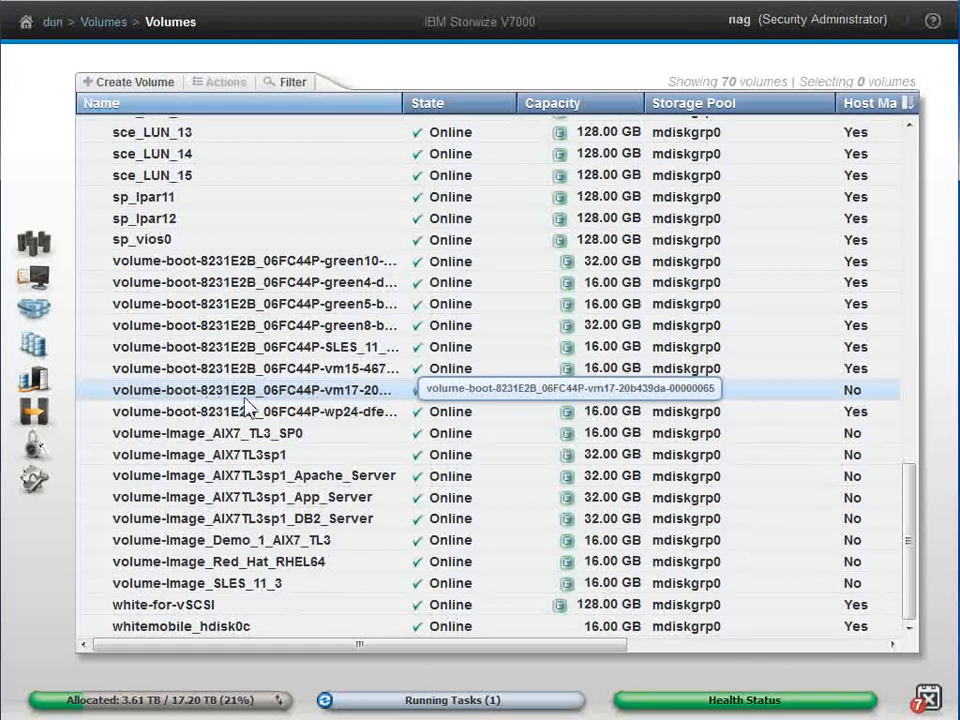
{"action": "mouse_move", "coordinate": [250, 400]}
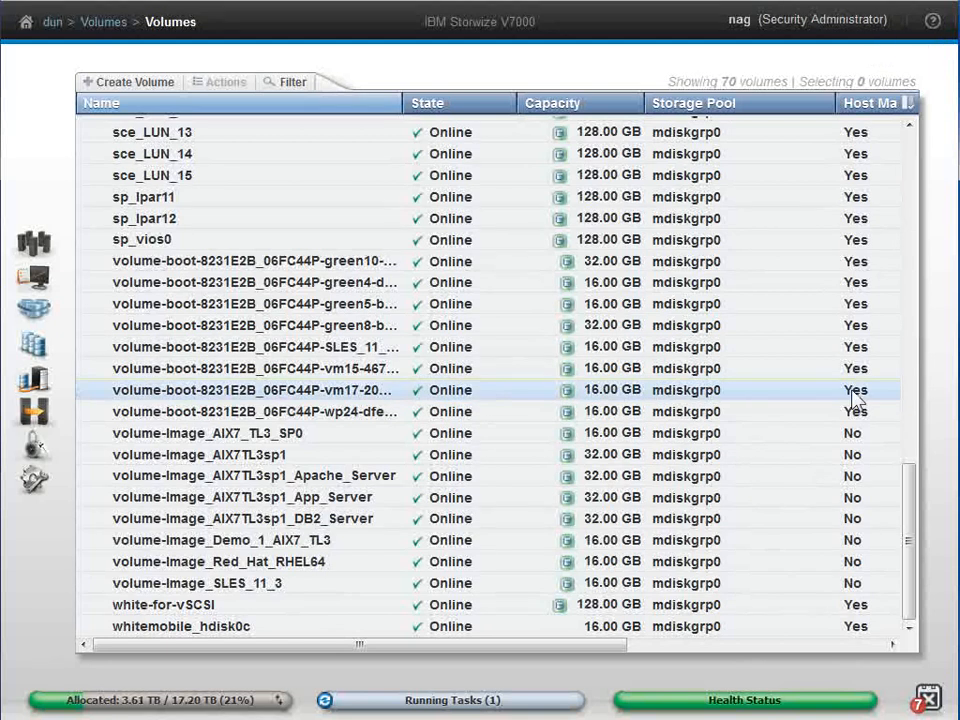
{"action": "mouse_move", "coordinate": [885, 408]}
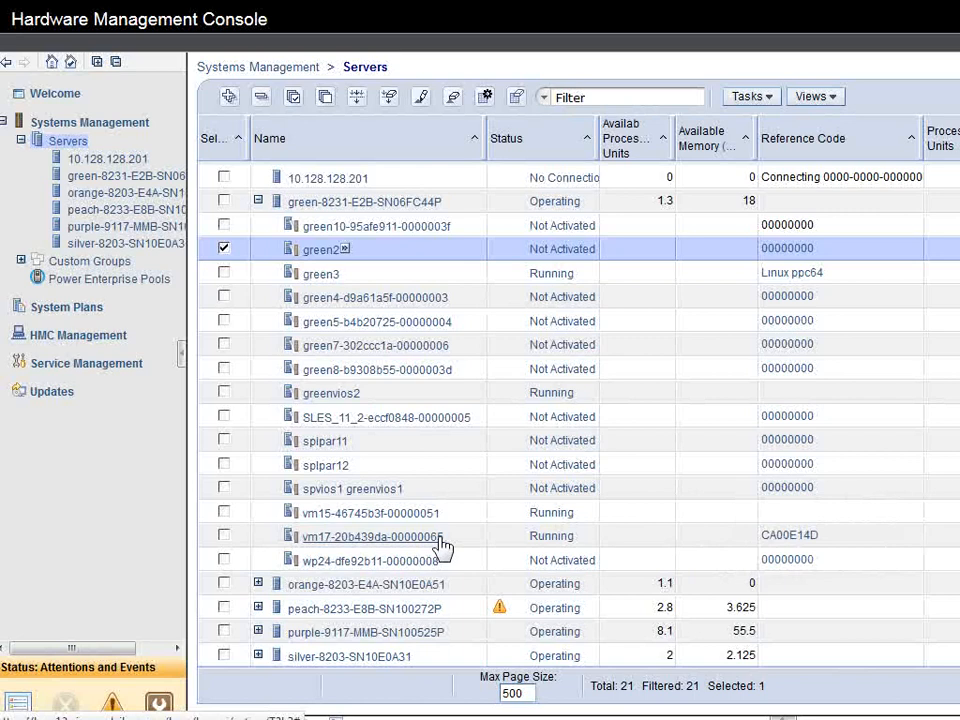
{"action": "mouse_move", "coordinate": [455, 549]}
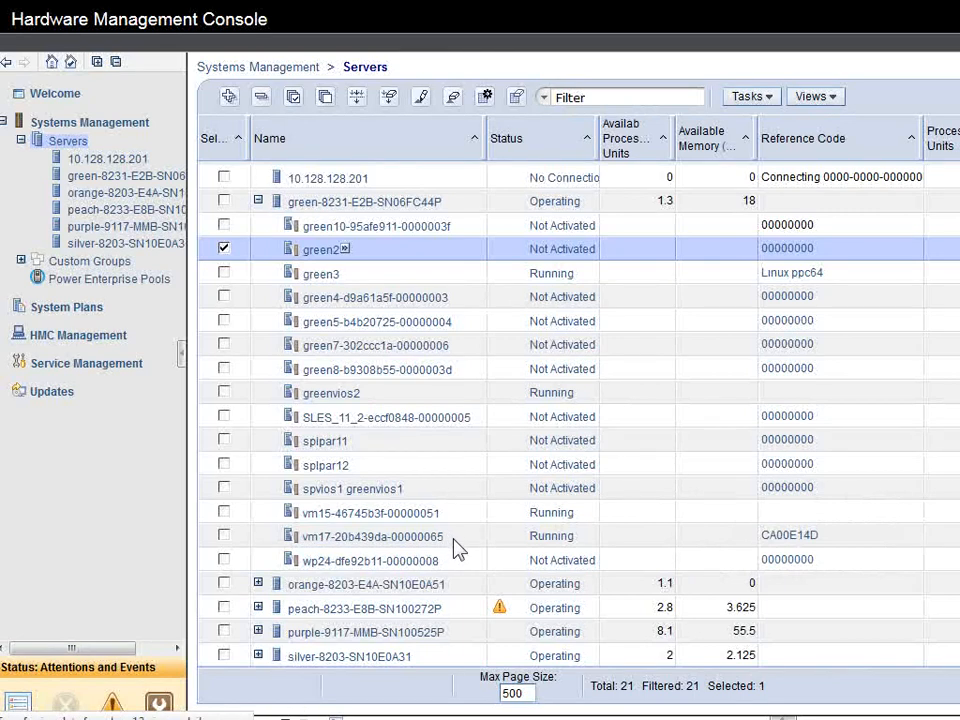
{"action": "mouse_move", "coordinate": [453, 547]}
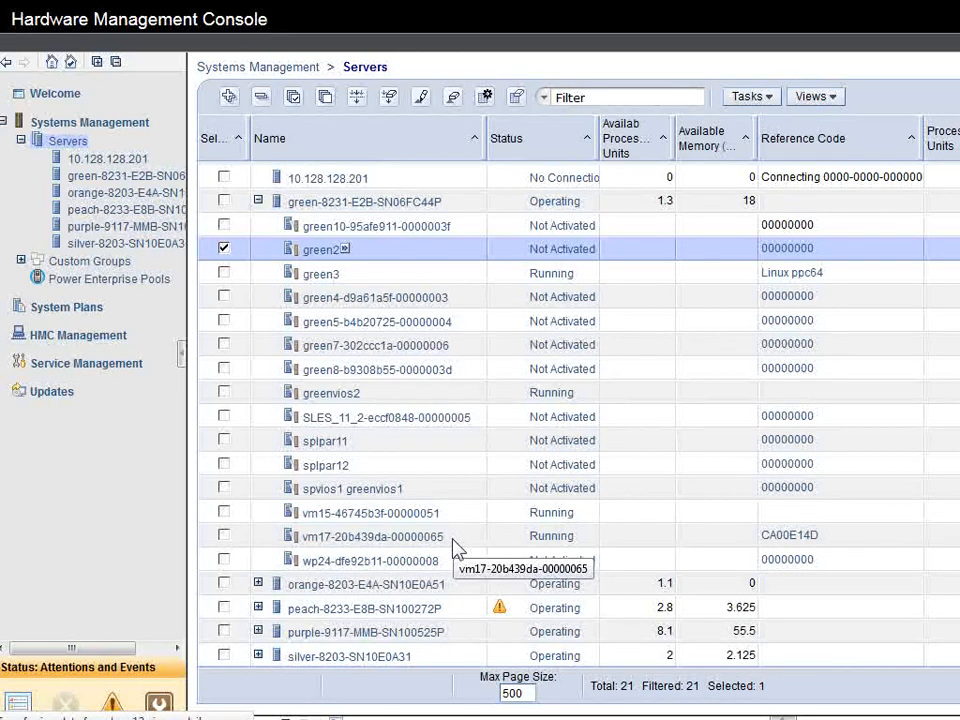
{"action": "mouse_move", "coordinate": [700, 553]}
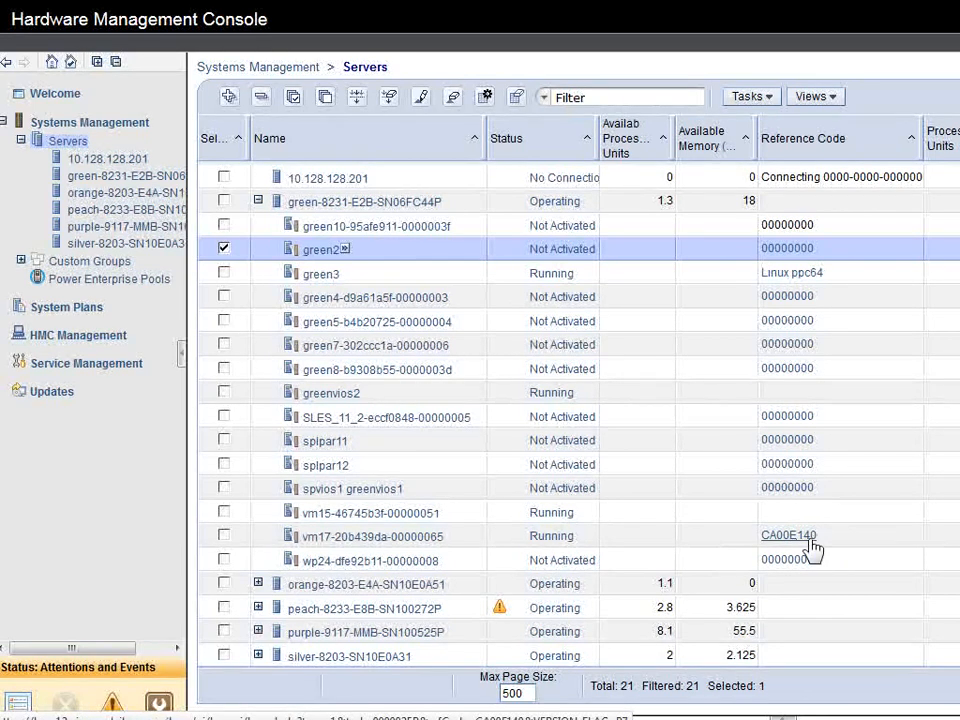
{"action": "mouse_move", "coordinate": [849, 548]}
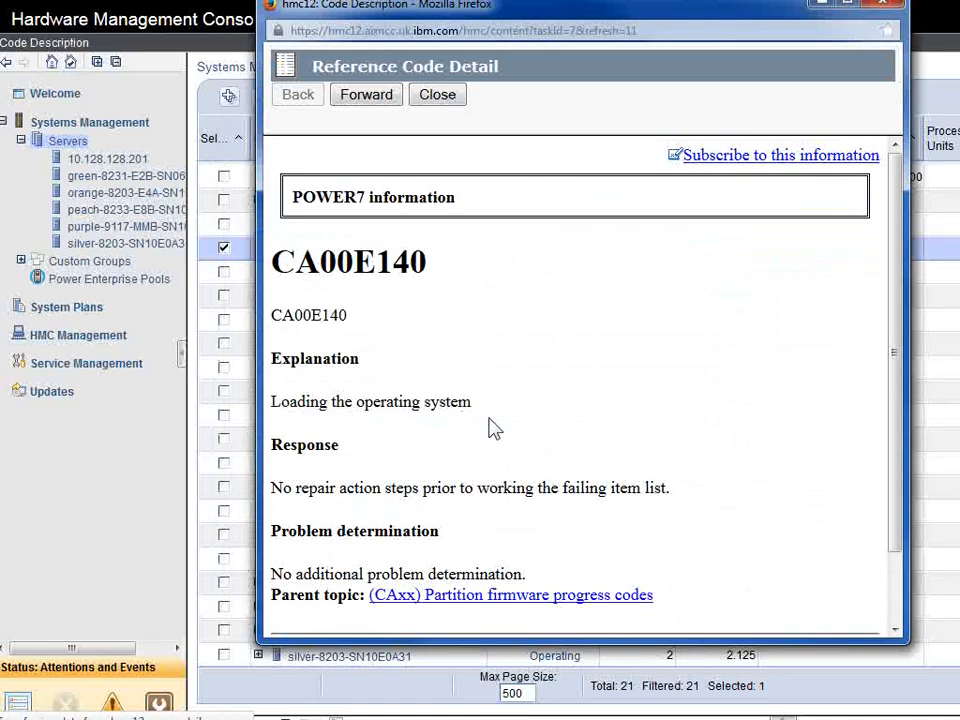
Close the CA00E140 reference code detail for vm17
{"action": "left_click", "coordinate": [438, 96]}
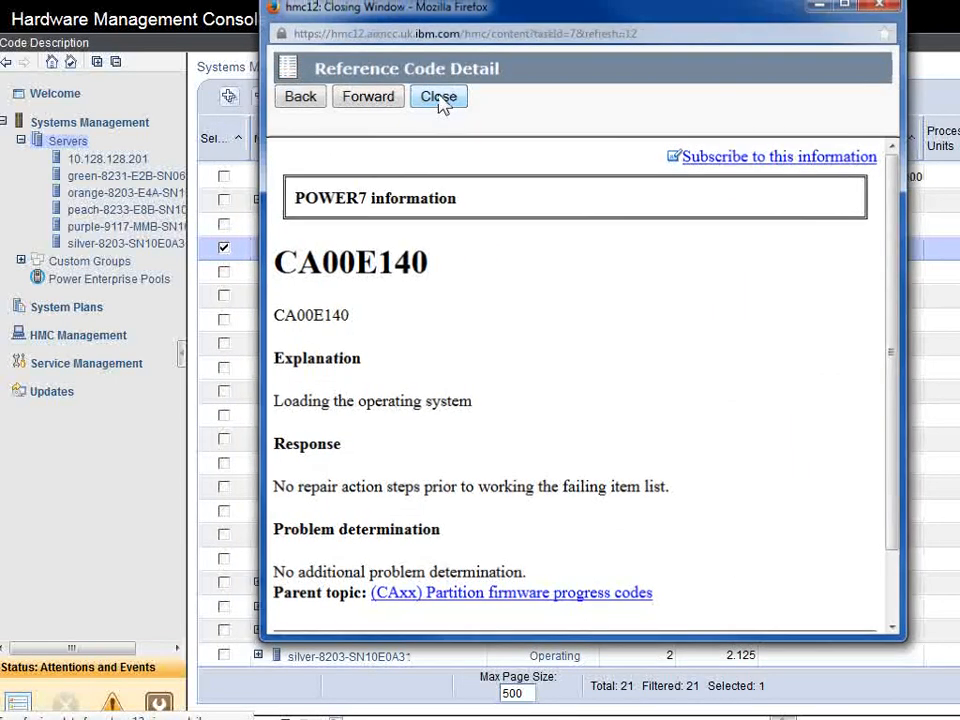
{"action": "left_click", "coordinate": [438, 96]}
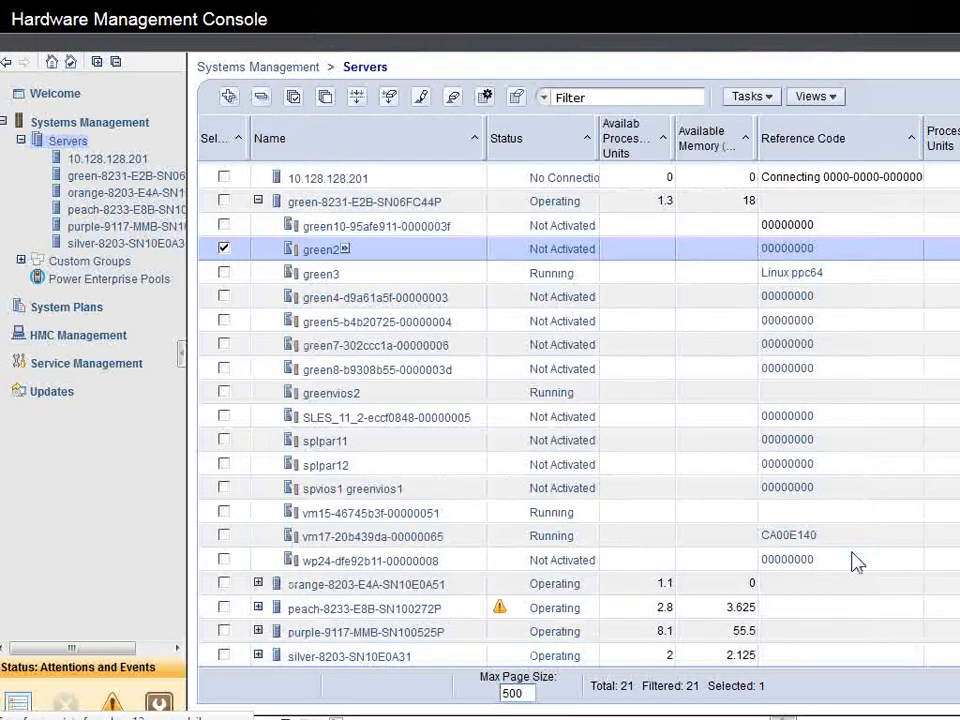
{"action": "mouse_move", "coordinate": [855, 560]}
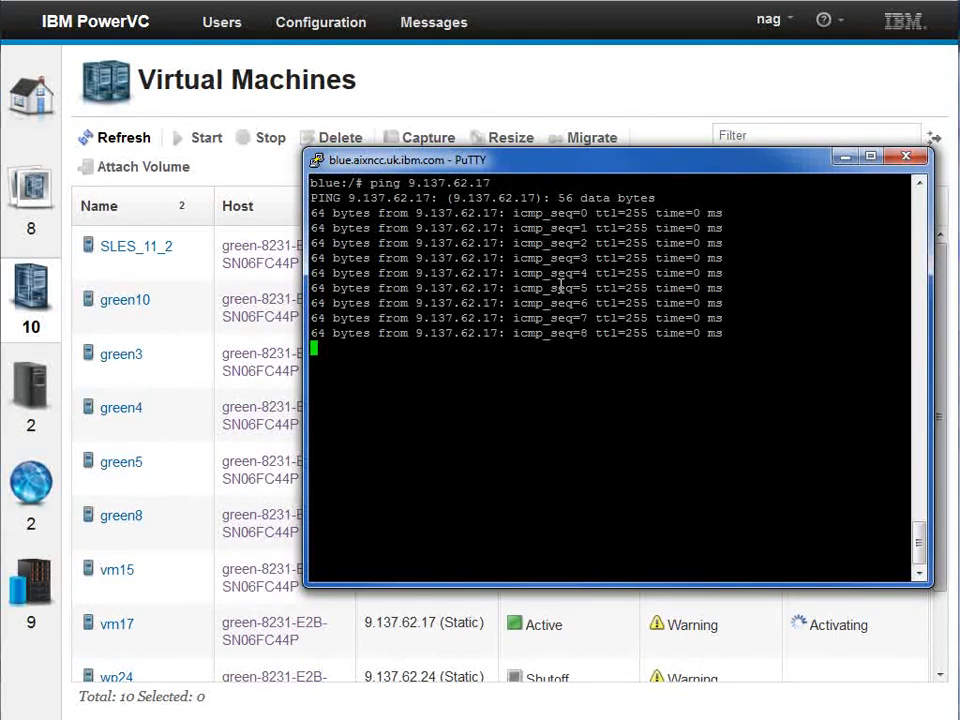
{"action": "mouse_move", "coordinate": [508, 169]}
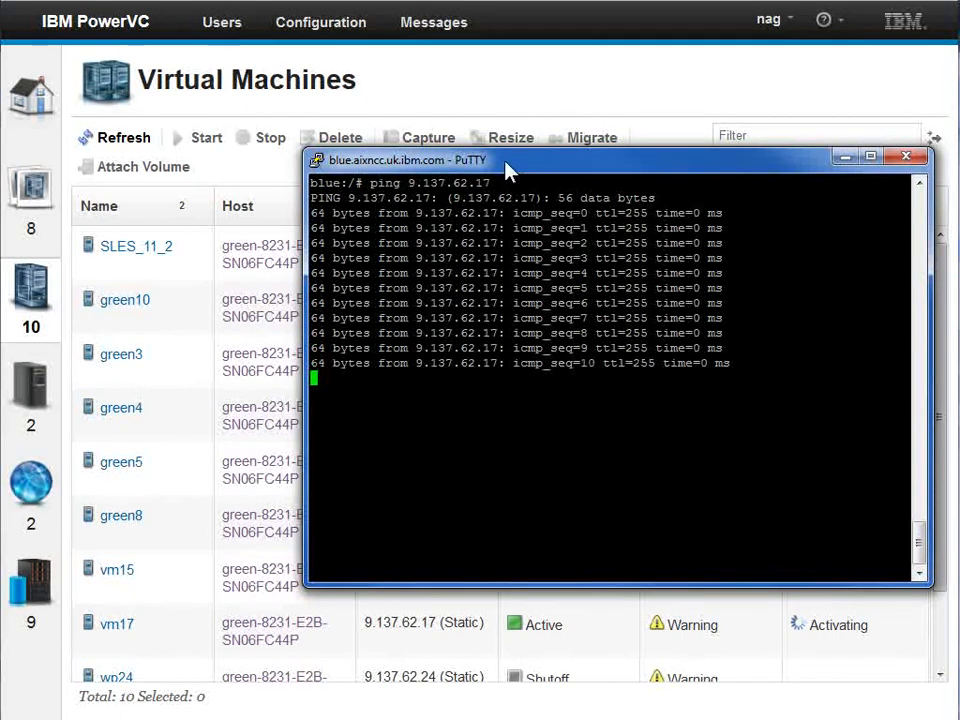
Bring the PowerVC Virtual Machines page forward and review vm17's Active, Activating row
{"action": "left_click", "coordinate": [906, 156]}
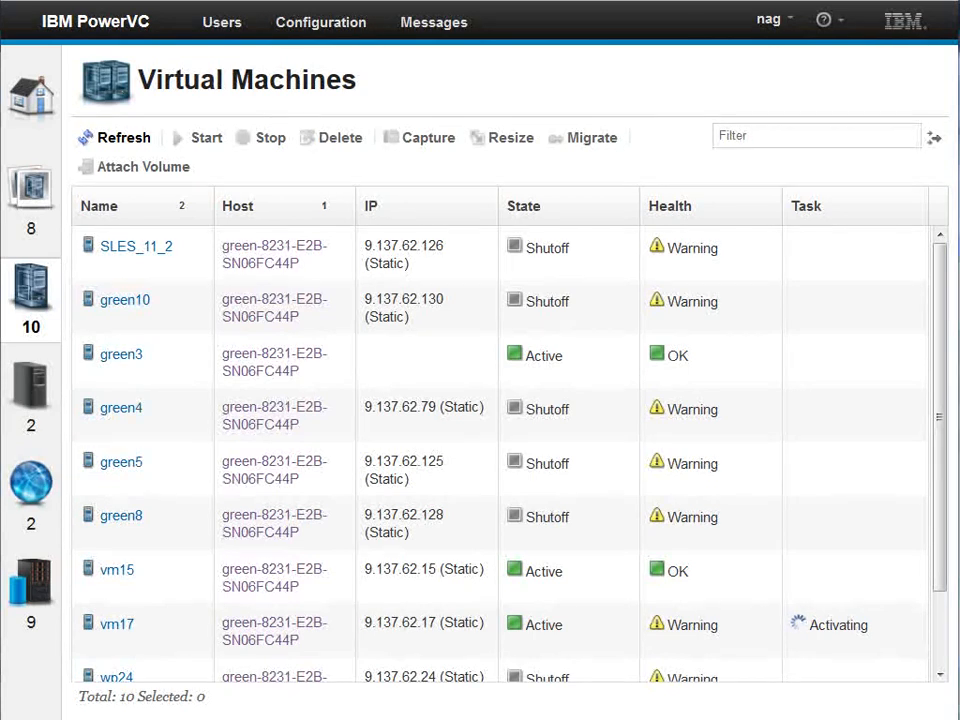
{"action": "left_click", "coordinate": [122, 354]}
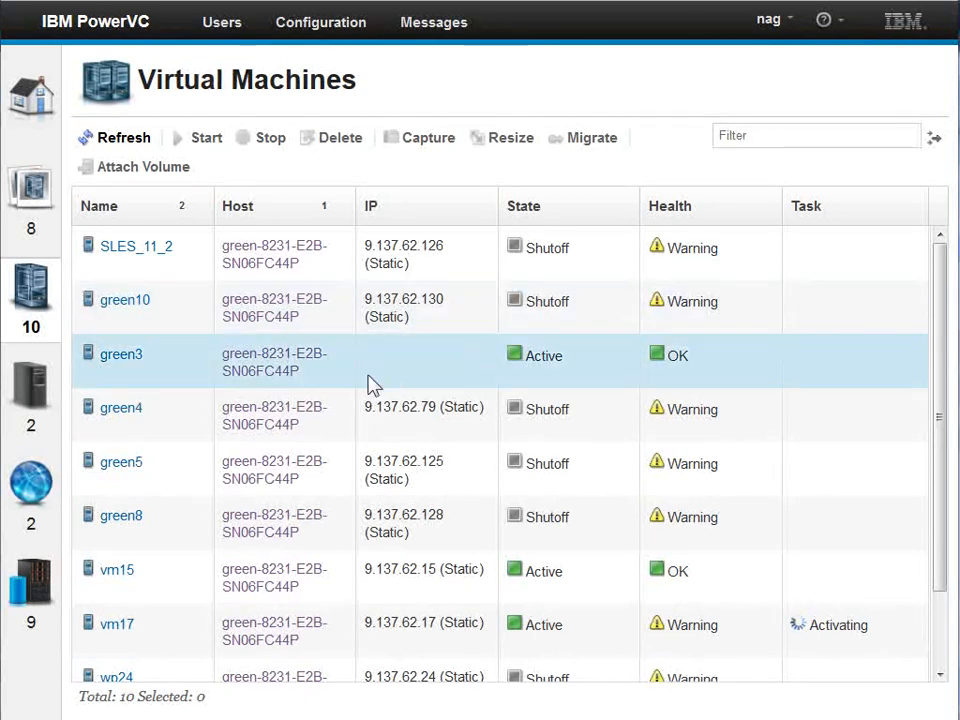
{"action": "mouse_move", "coordinate": [530, 385]}
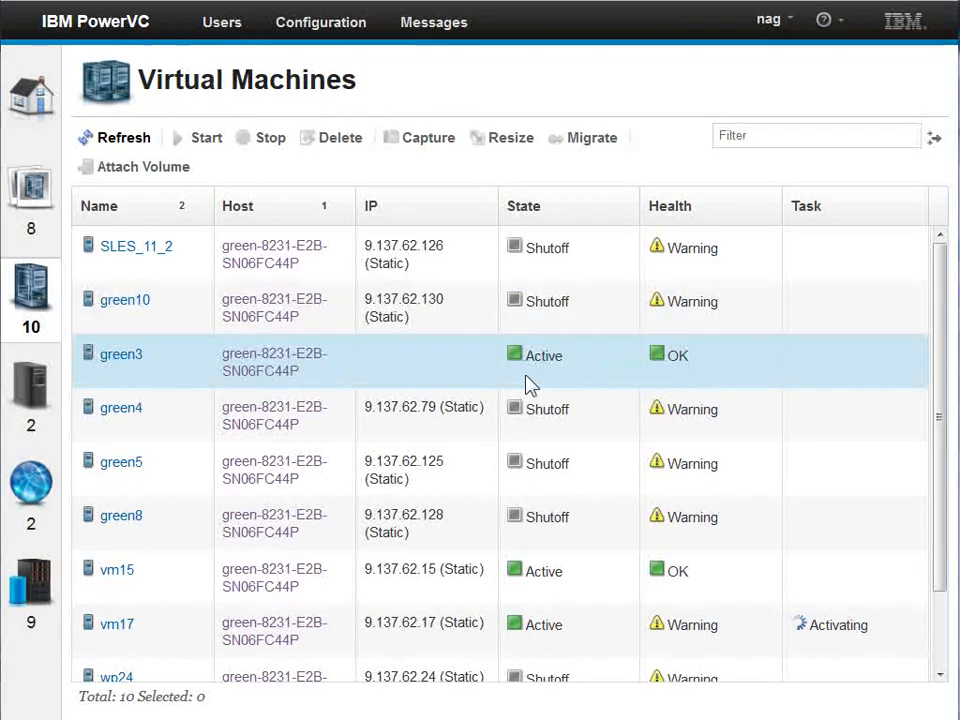
{"action": "mouse_move", "coordinate": [743, 365]}
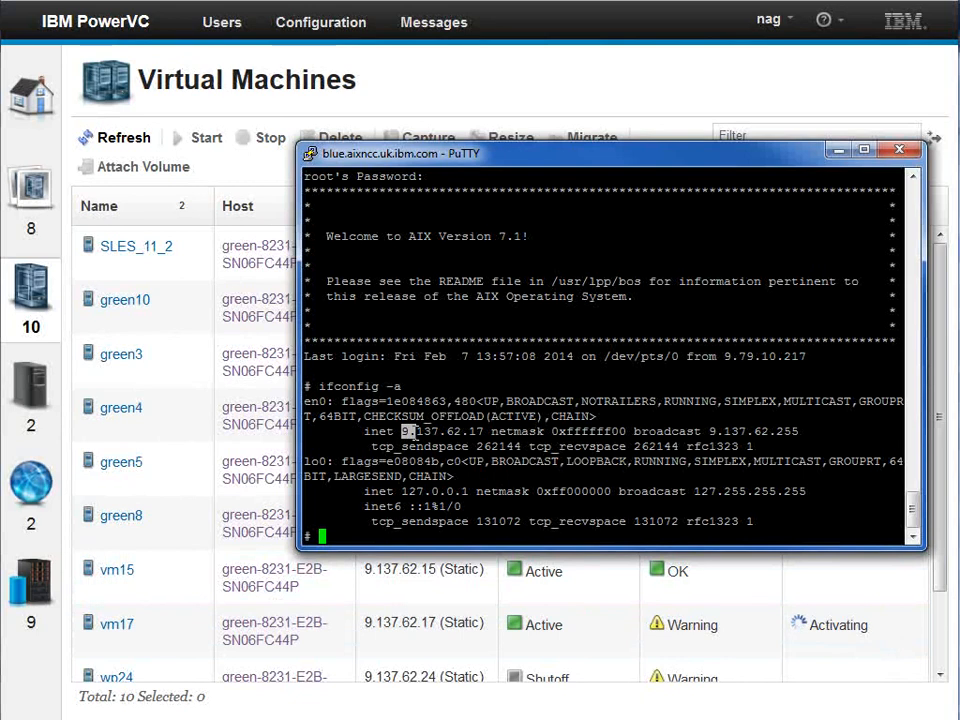
Highlight vm17's inet address 9.137.62.17 in the PuTTY ifconfig output, then return to PowerVC
{"action": "double_click", "coordinate": [440, 431]}
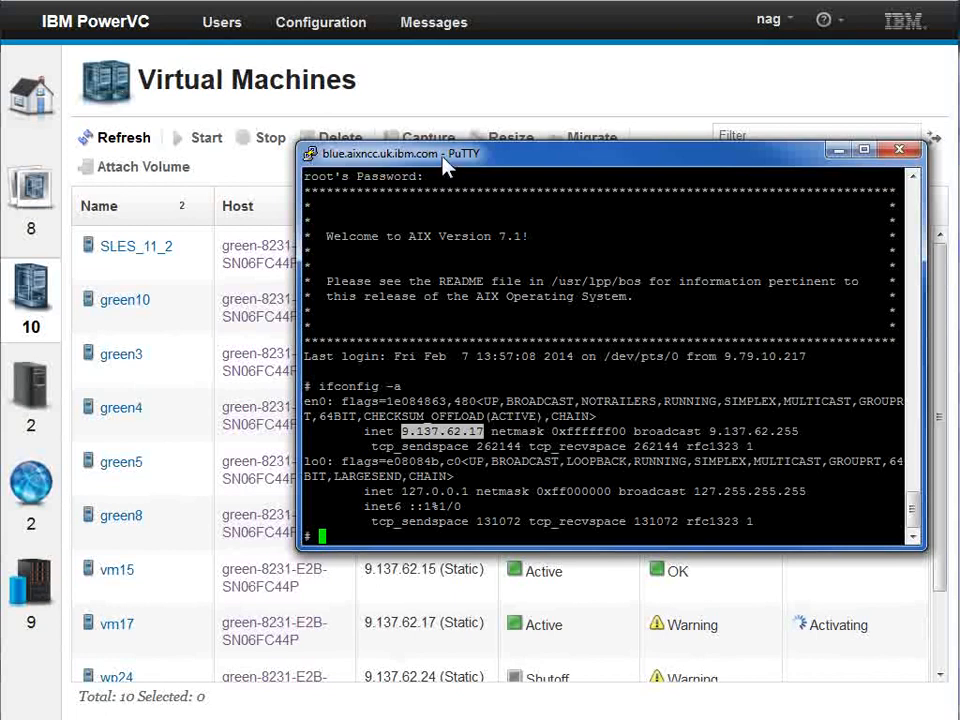
{"action": "left_click", "coordinate": [898, 150]}
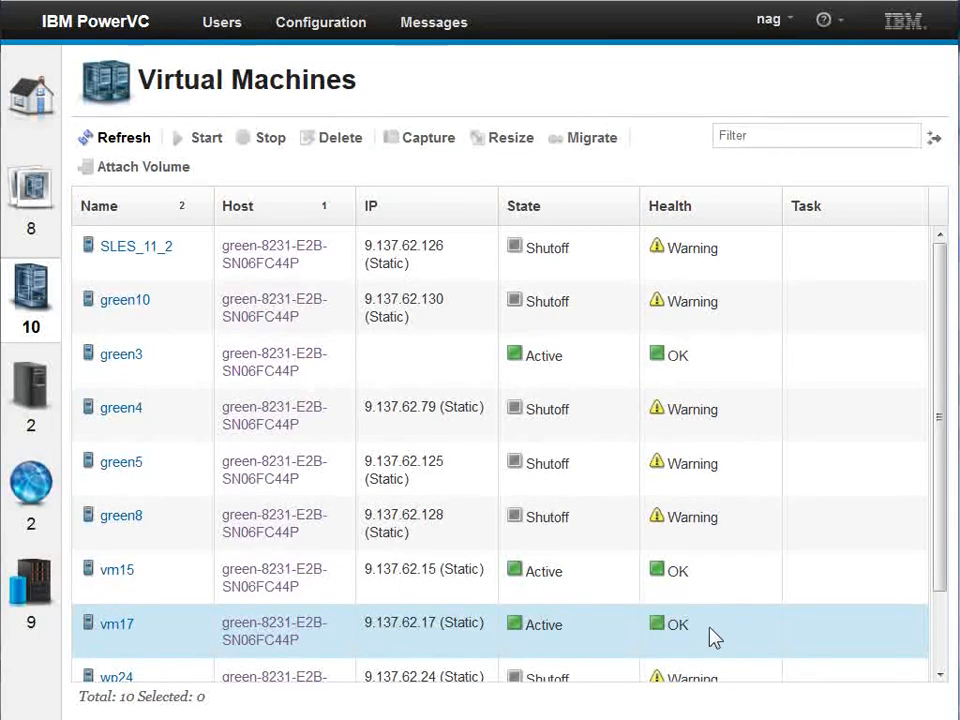
{"action": "mouse_move", "coordinate": [720, 643]}
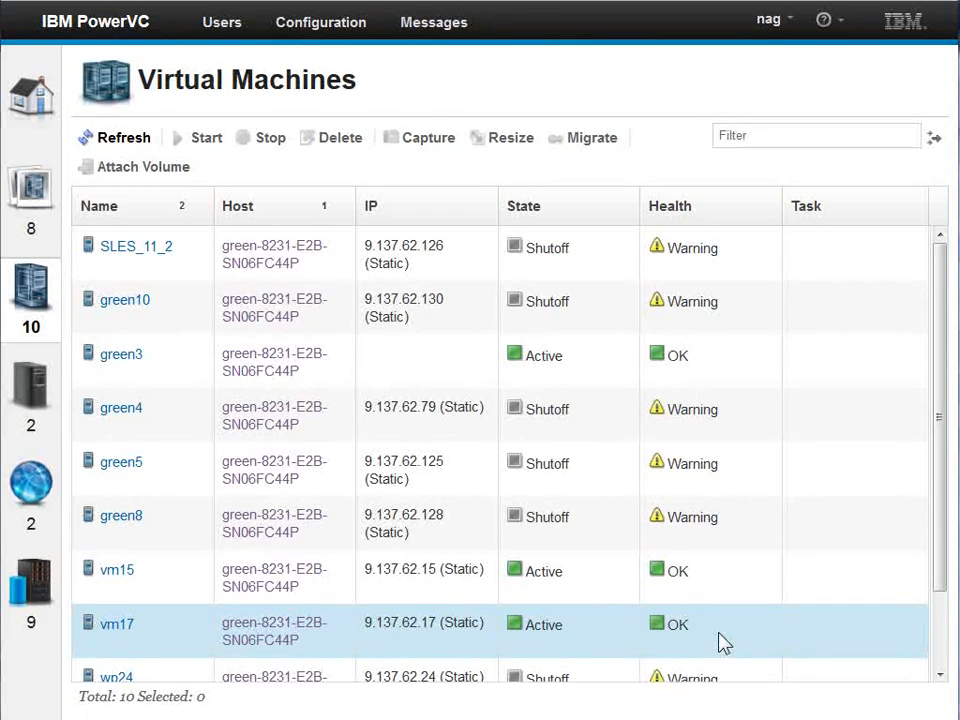
{"action": "mouse_move", "coordinate": [755, 645]}
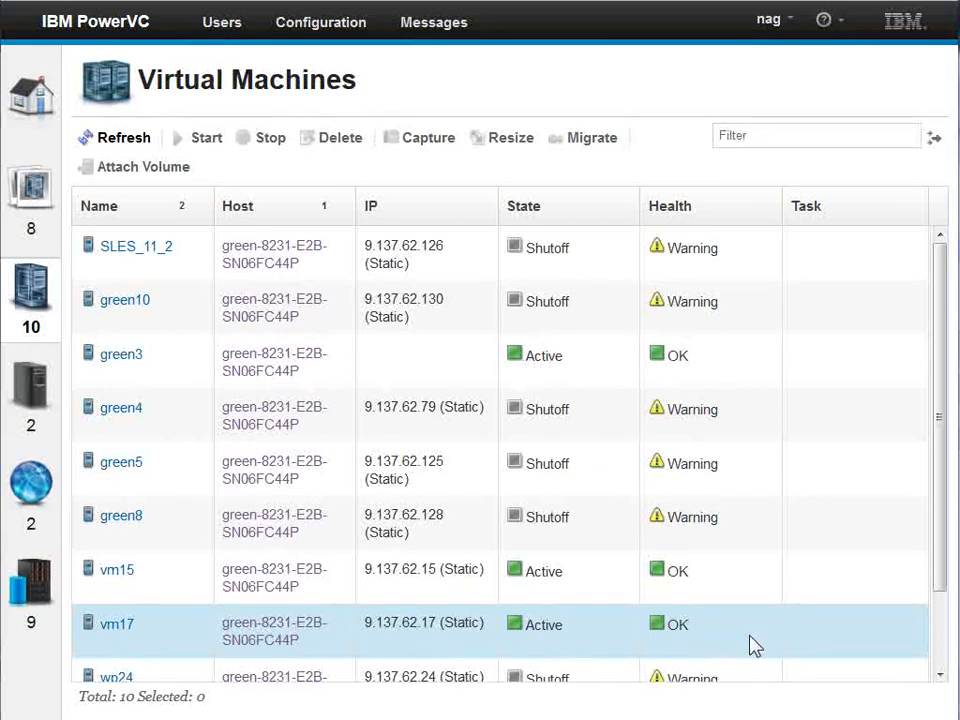